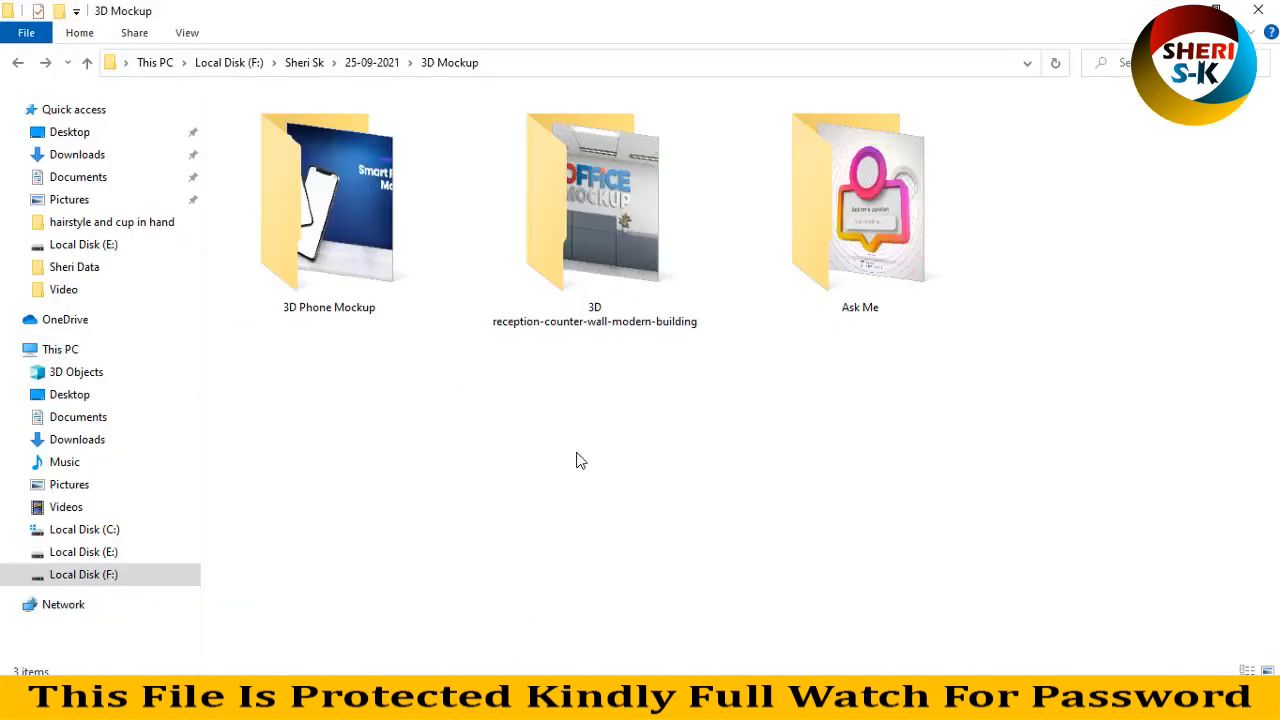
Open the 3D Phone Mockup folder and view Dark_Blue_and_Marble_Mockup_9 as a large thumbnail.
{"action": "left_click", "coordinate": [329, 200]}
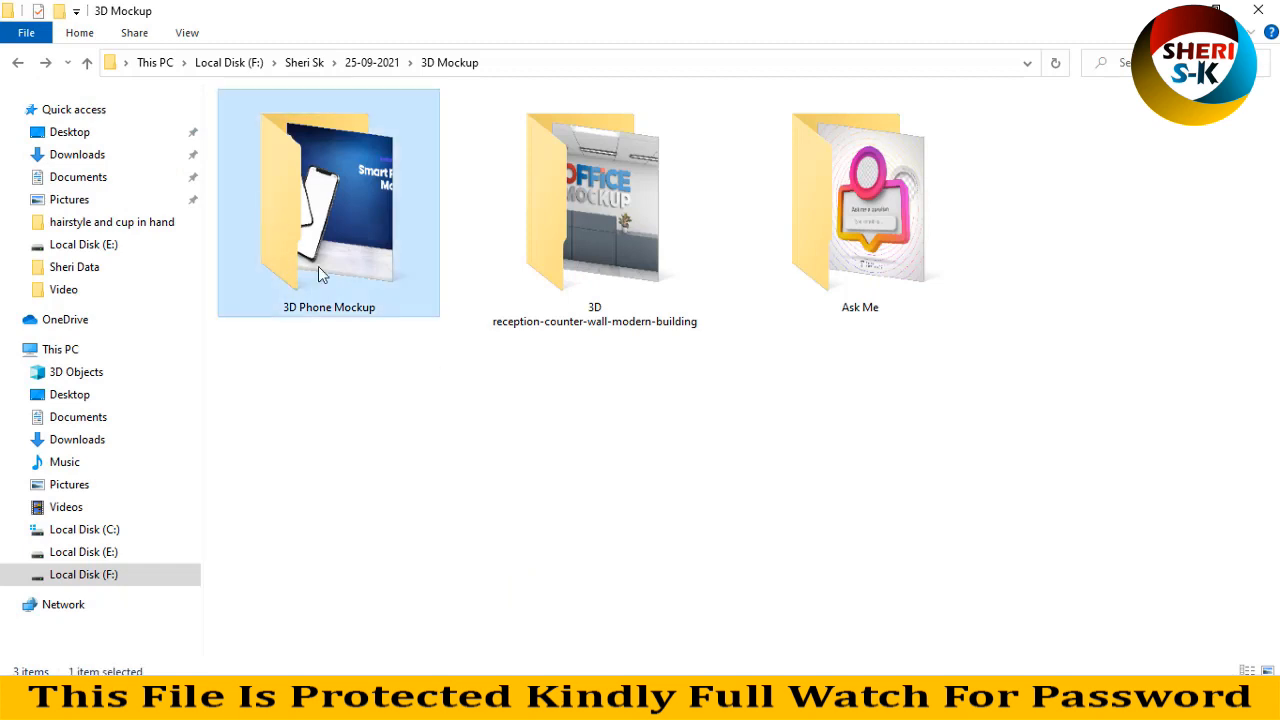
{"action": "left_click", "coordinate": [594, 200]}
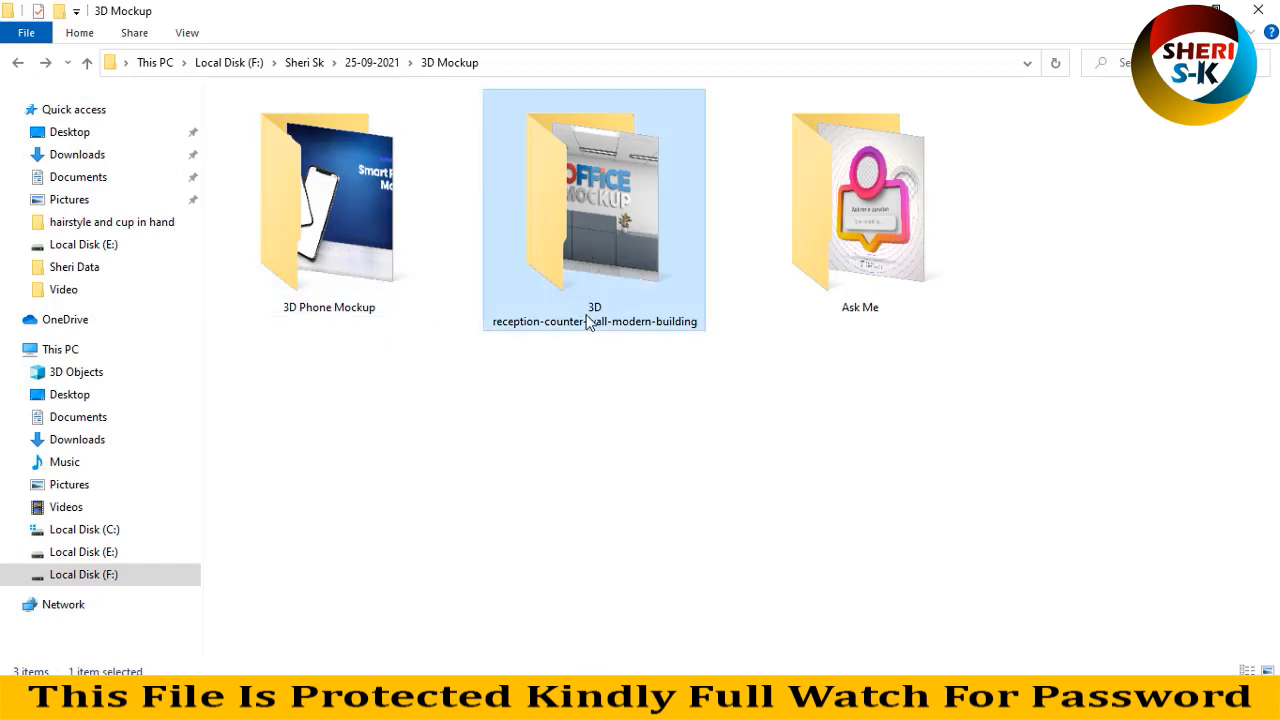
{"action": "mouse_move", "coordinate": [573, 338]}
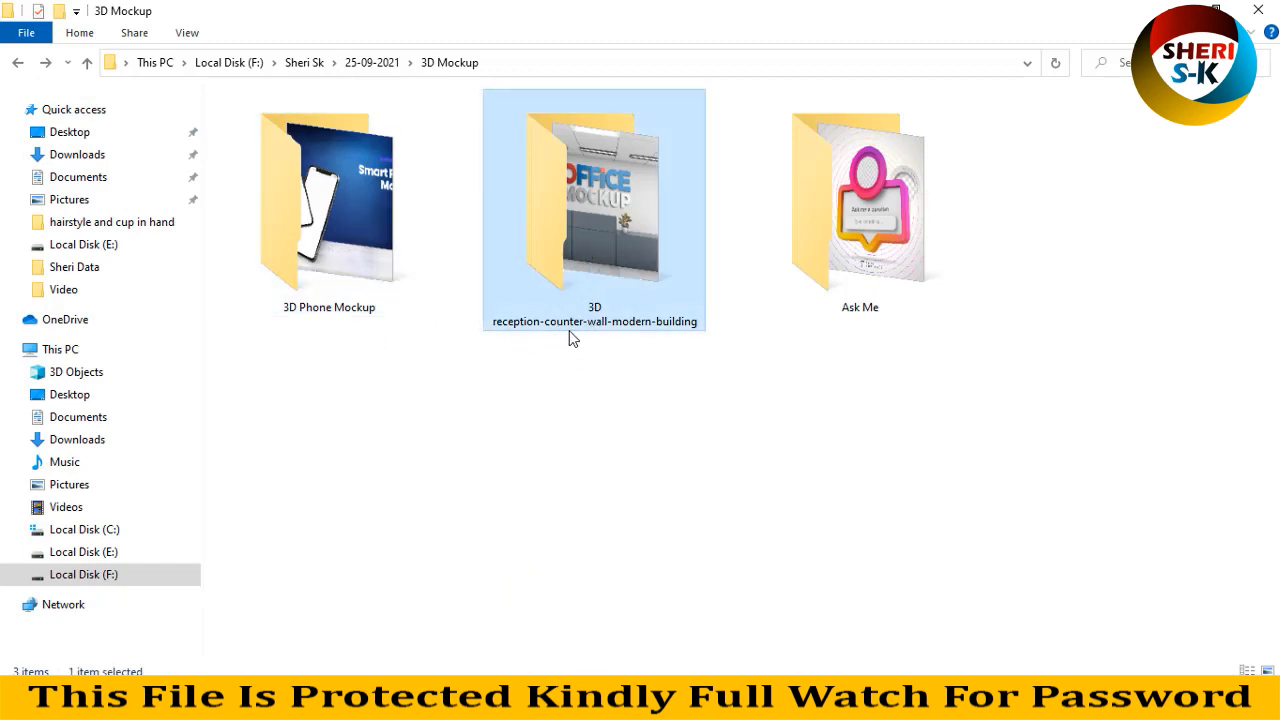
{"action": "left_click", "coordinate": [859, 200]}
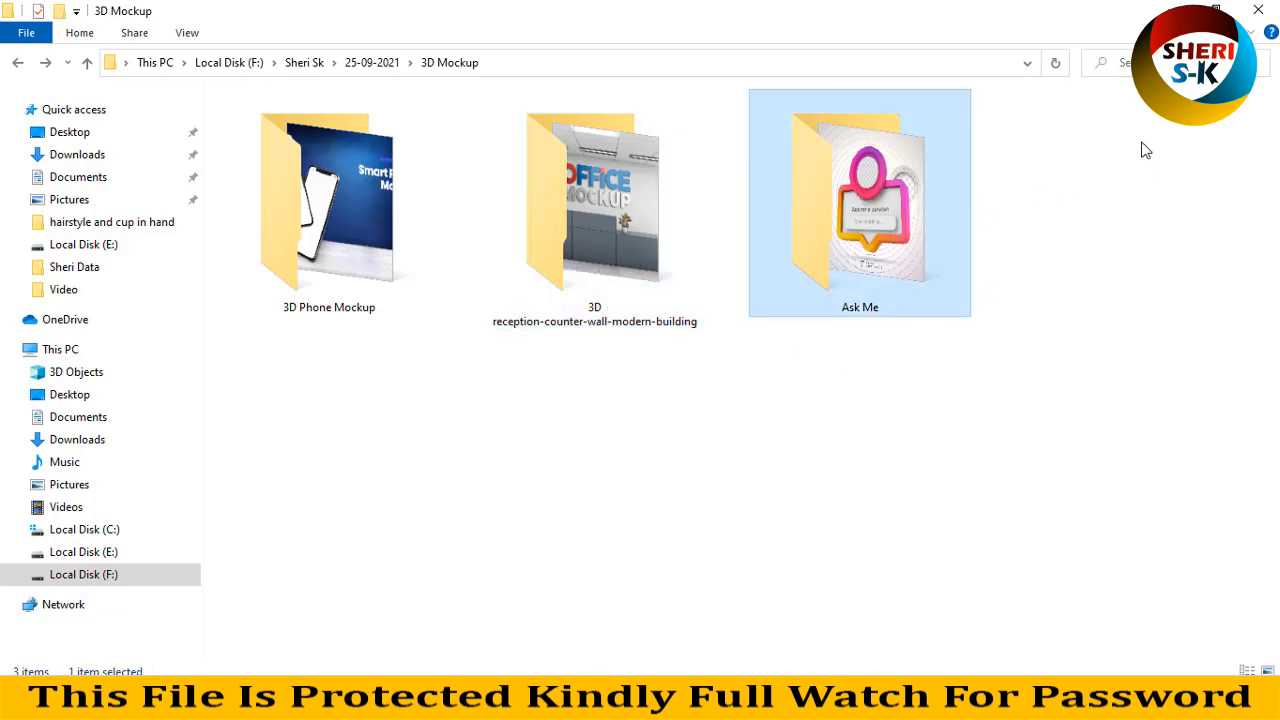
{"action": "mouse_move", "coordinate": [727, 449]}
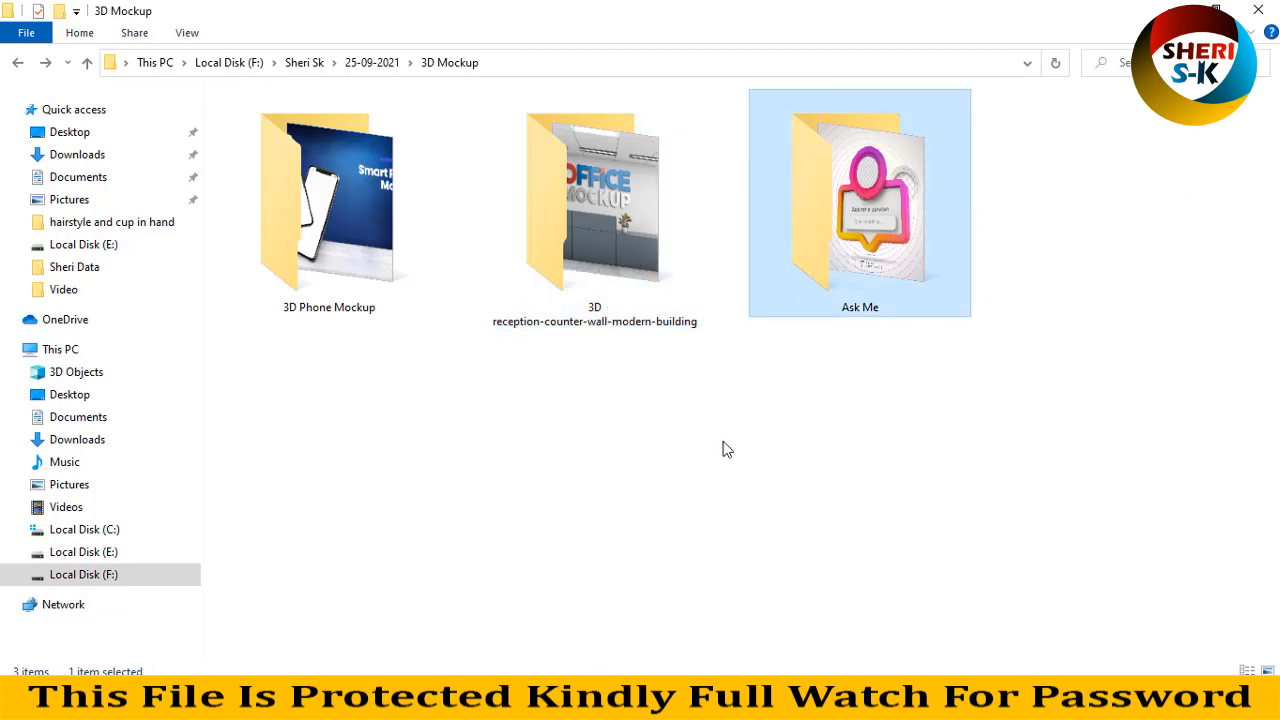
{"action": "mouse_move", "coordinate": [345, 210]}
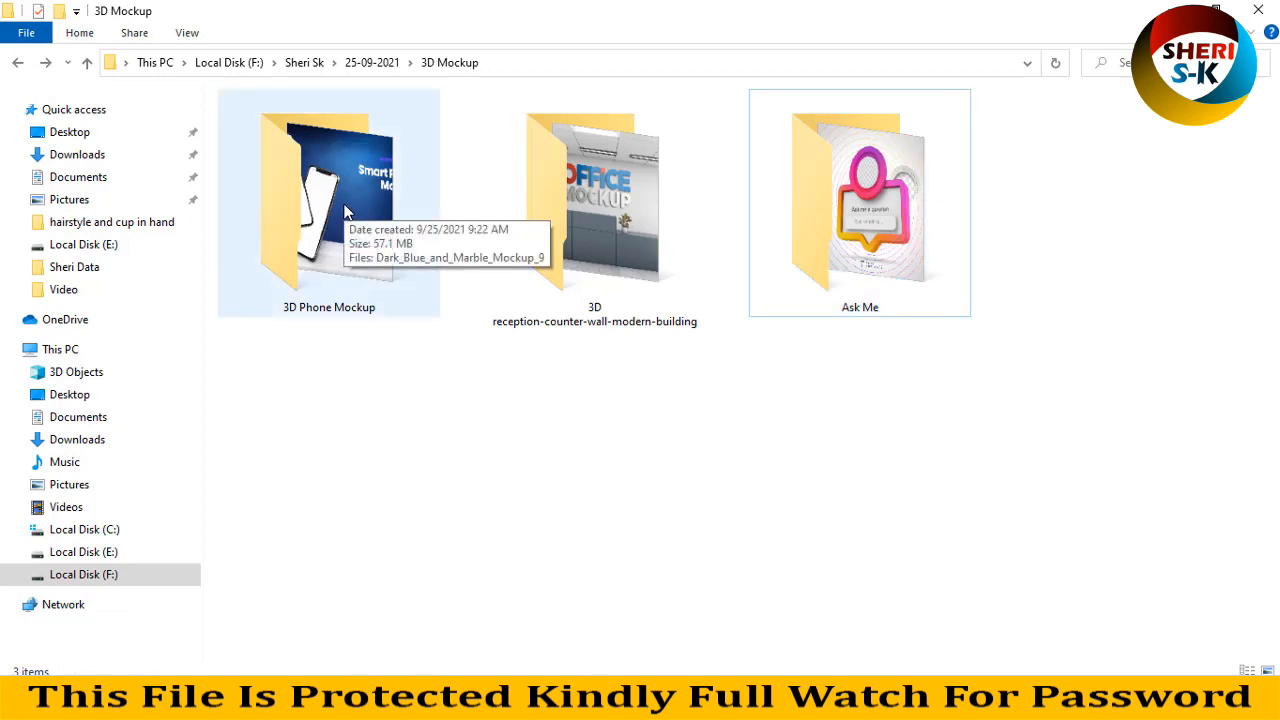
{"action": "double_click", "coordinate": [328, 200]}
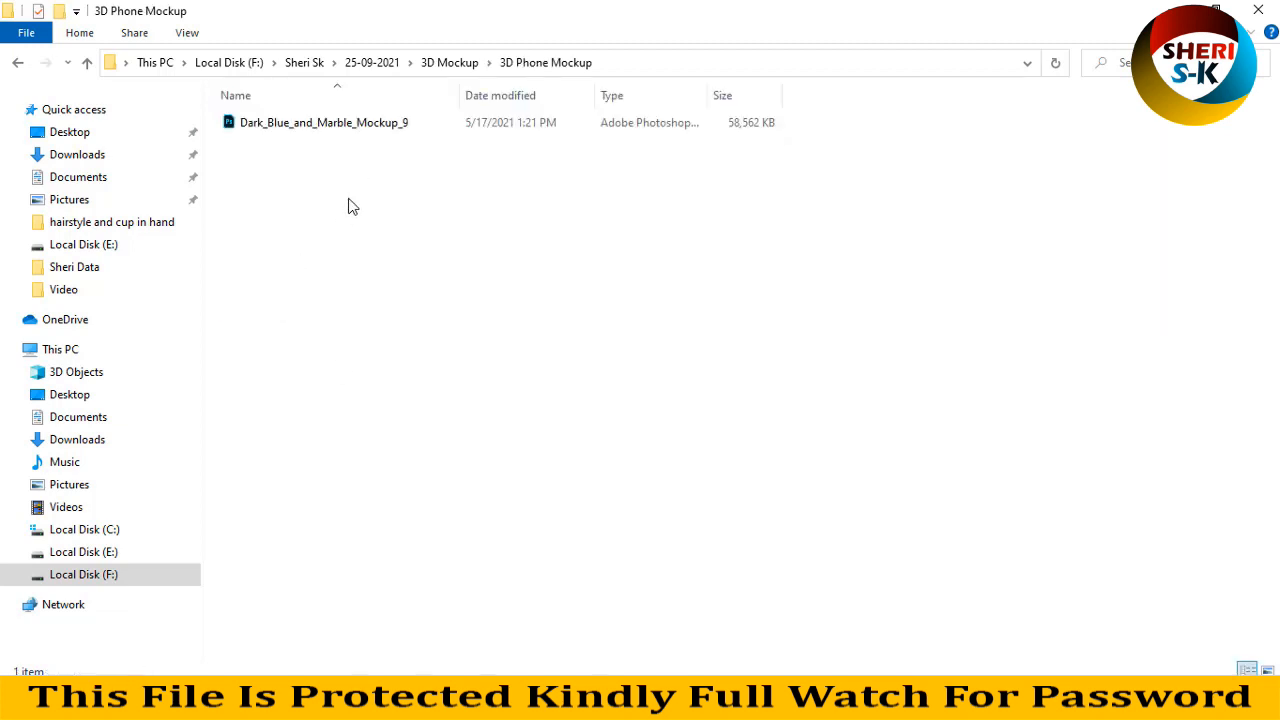
{"action": "left_click", "coordinate": [1247, 669]}
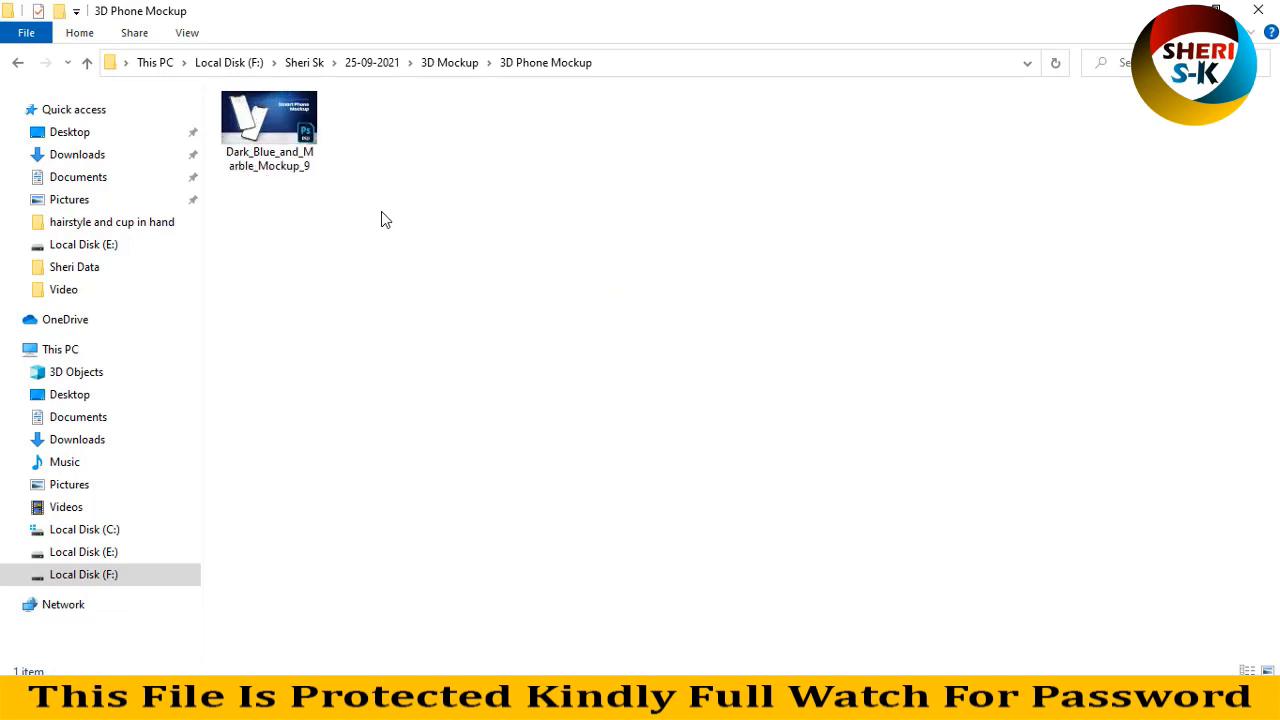
{"action": "left_click", "coordinate": [268, 110]}
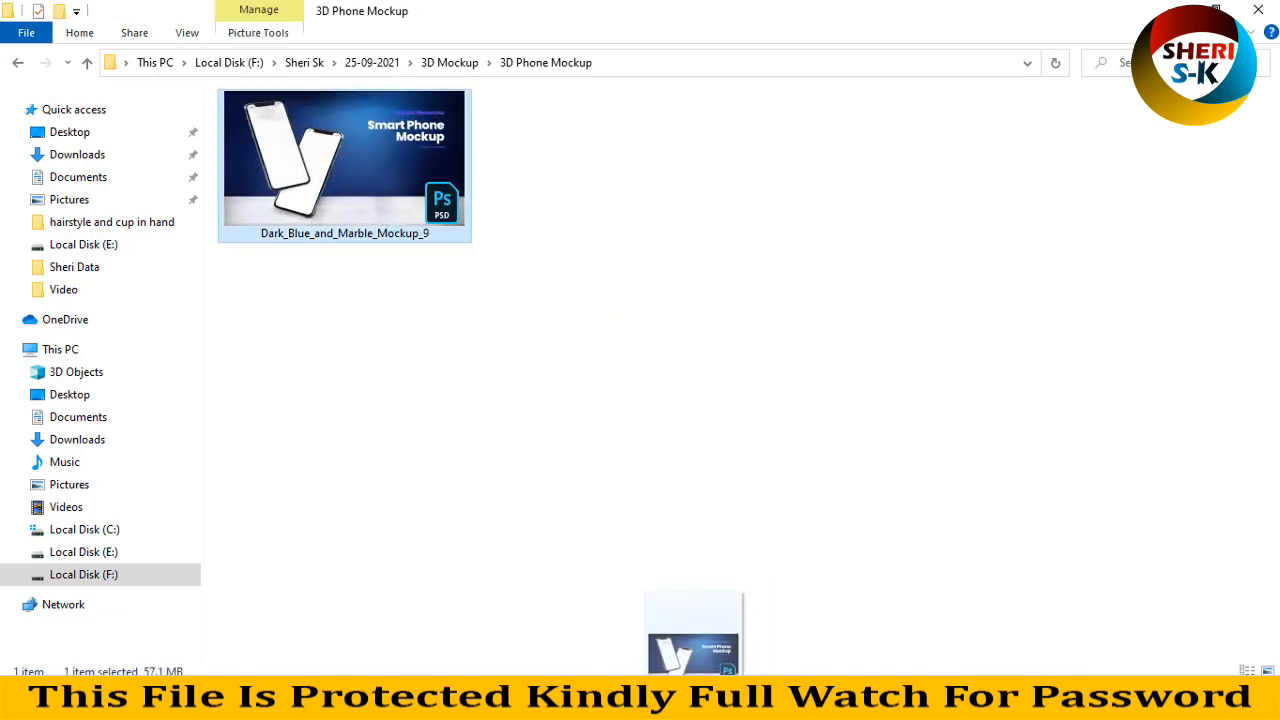
Open the phone mockup PSD and inspect its PROJECT, TEXT and CC layer groups.
{"action": "double_click", "coordinate": [344, 160]}
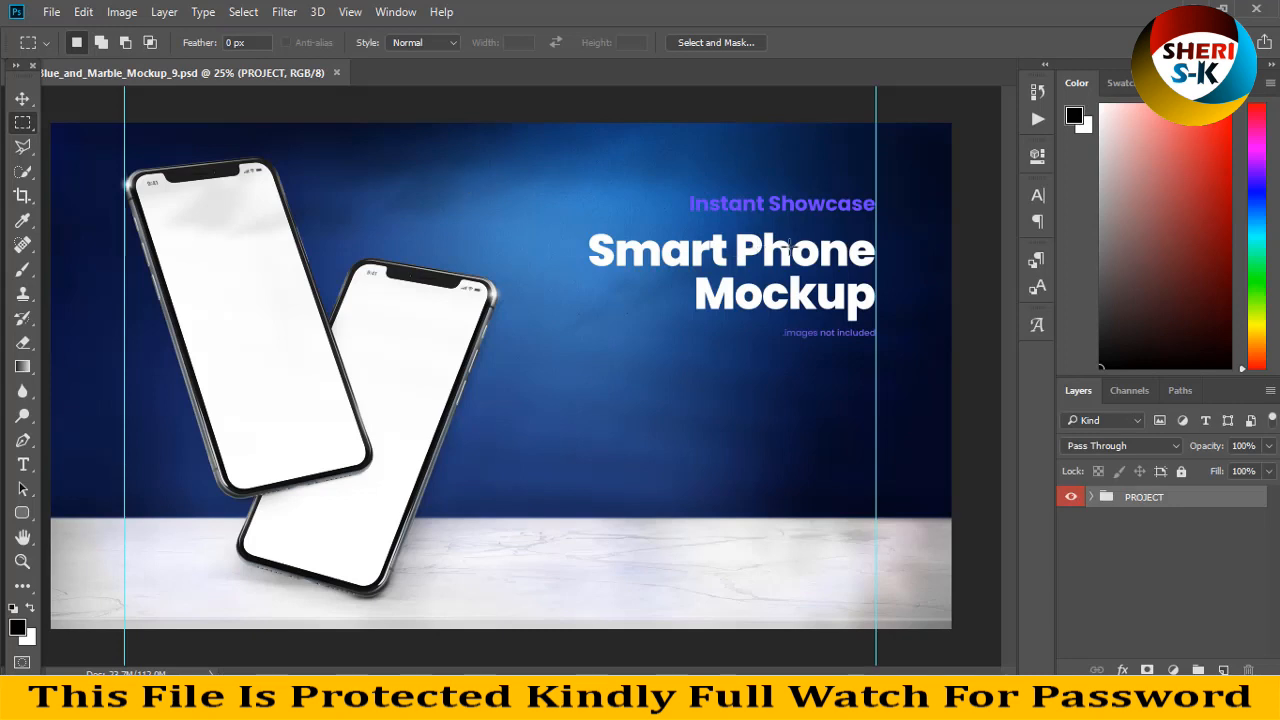
{"action": "left_click", "coordinate": [1091, 496]}
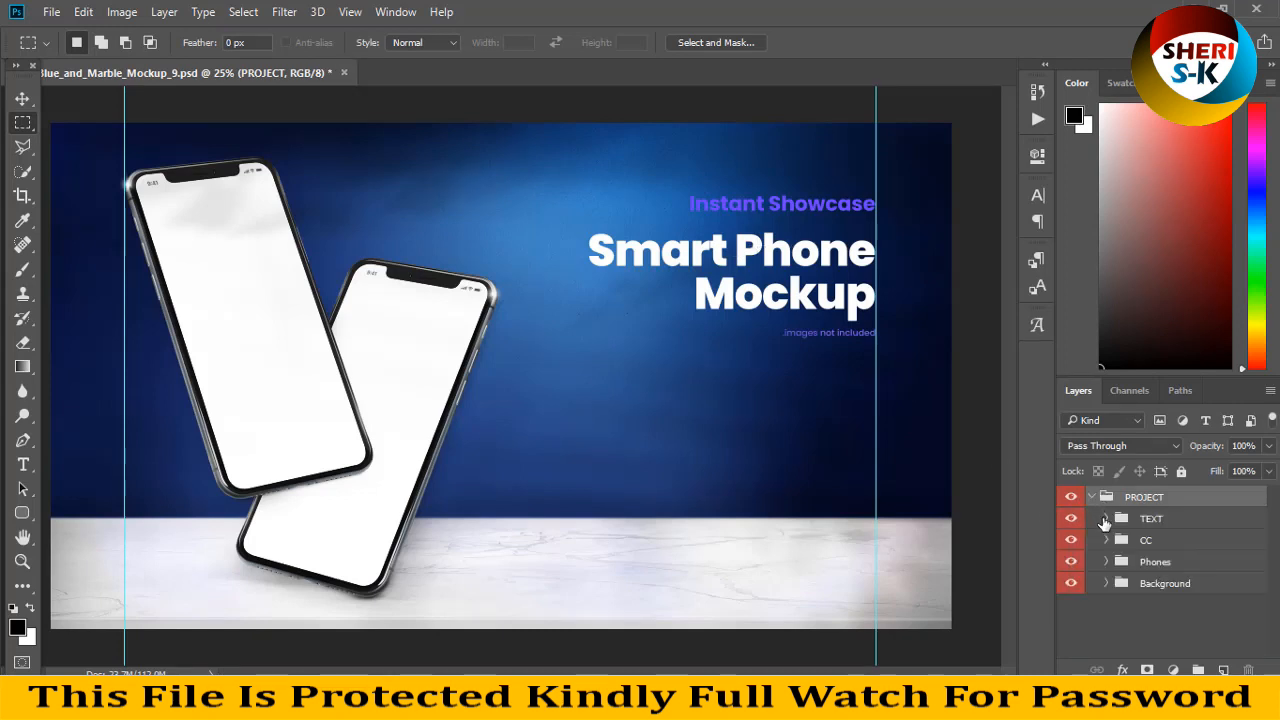
{"action": "left_click", "coordinate": [1105, 518]}
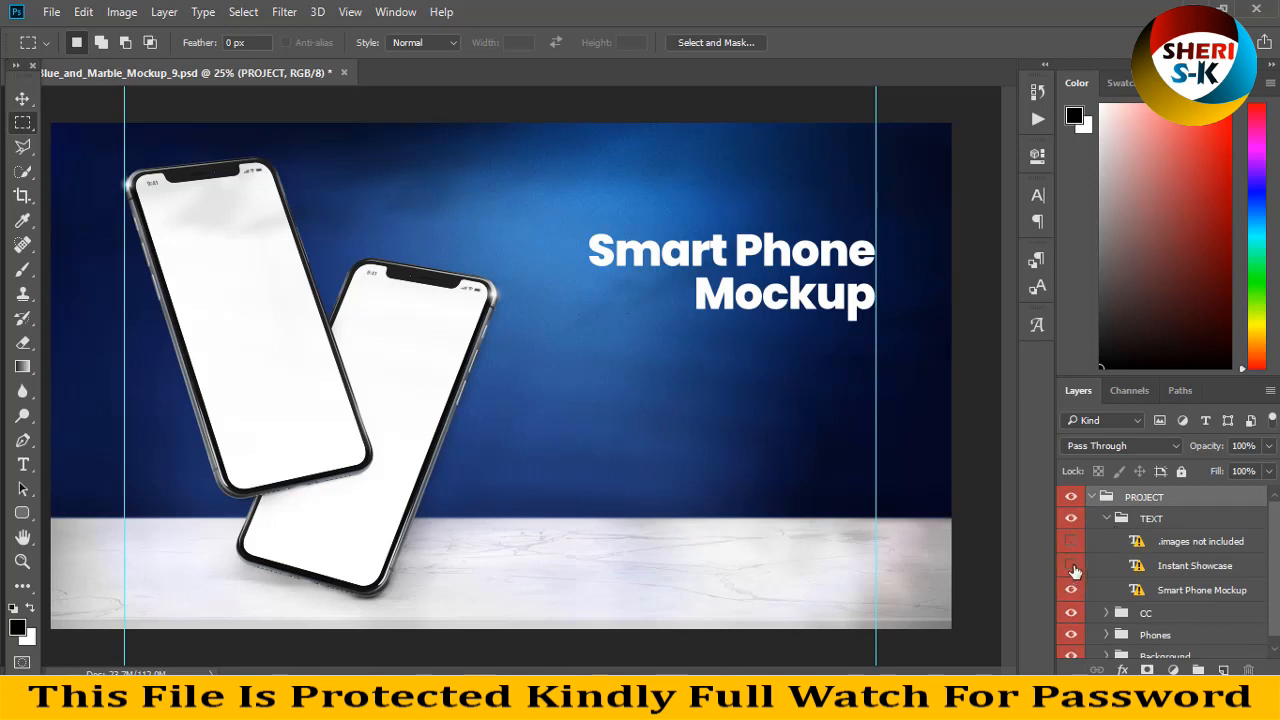
{"action": "left_click", "coordinate": [1071, 565]}
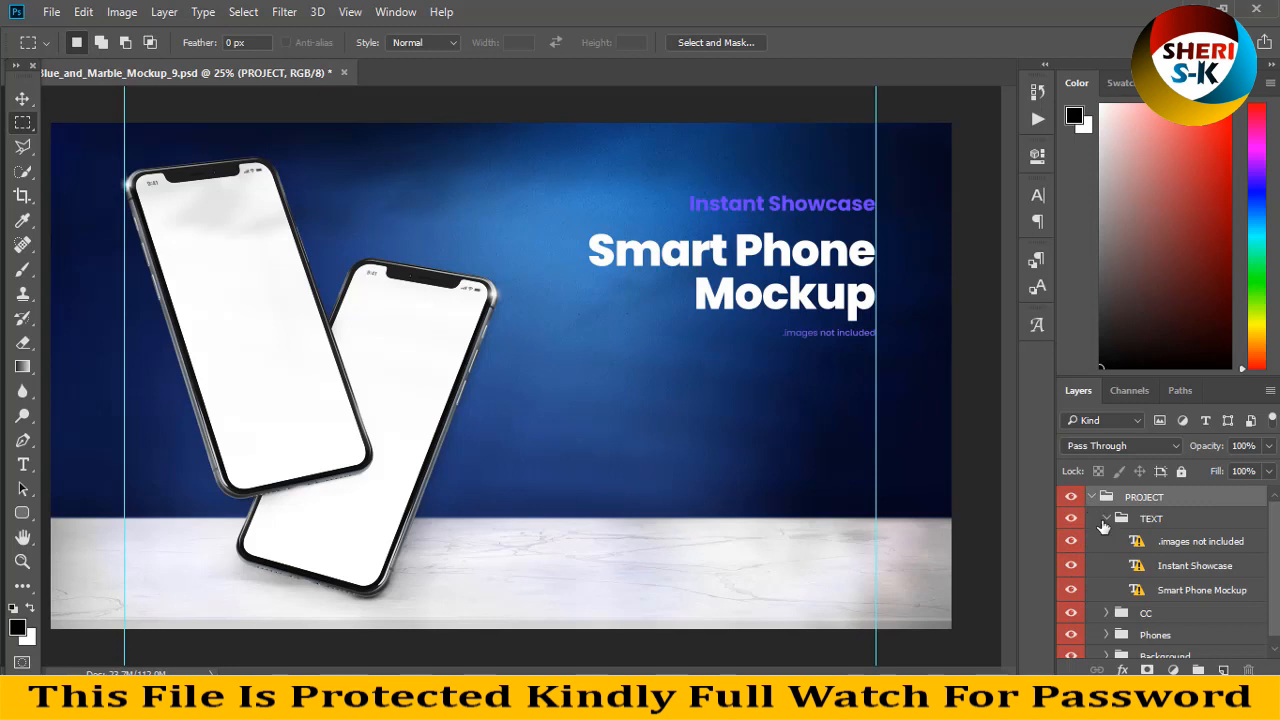
{"action": "left_click", "coordinate": [1092, 518]}
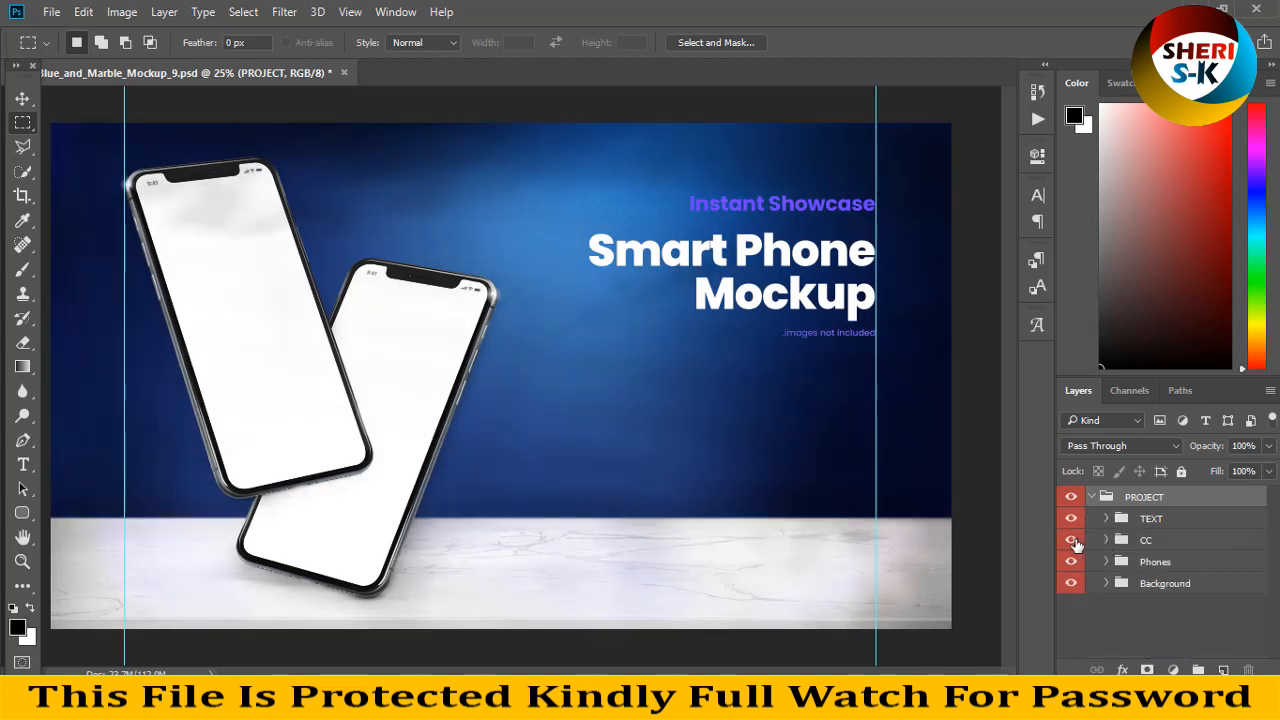
{"action": "left_click", "coordinate": [1091, 540]}
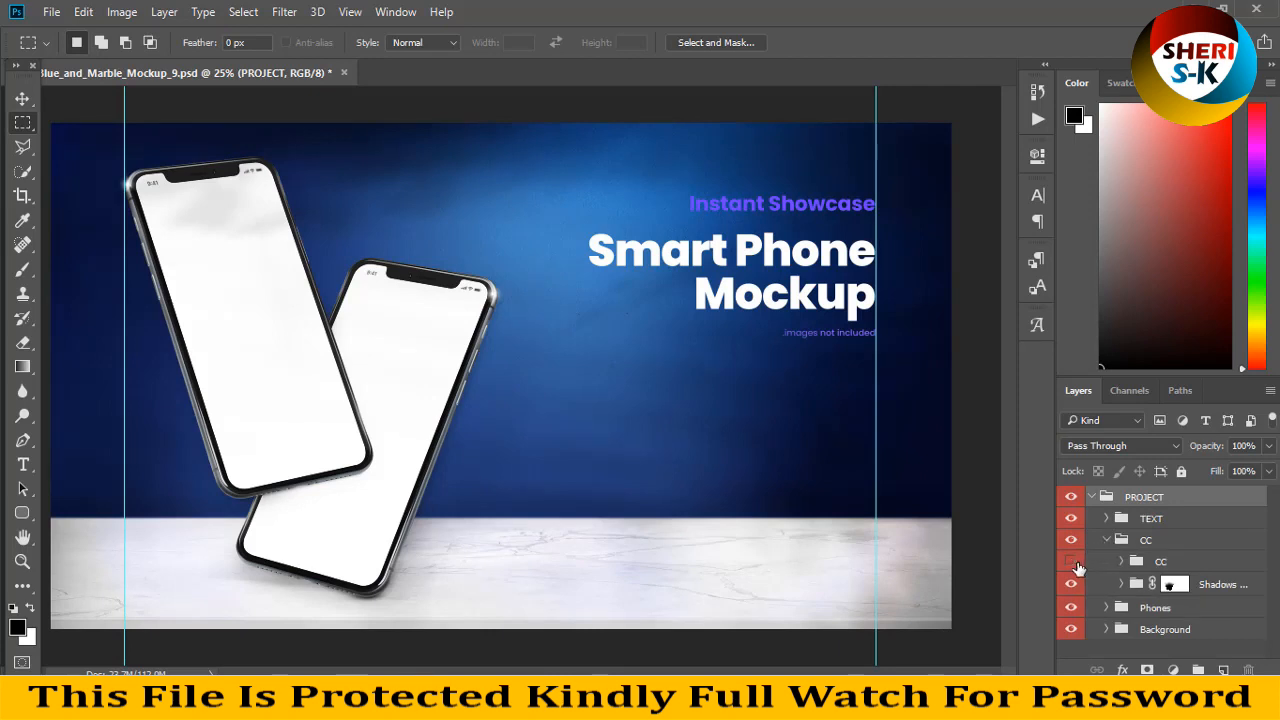
{"action": "left_click", "coordinate": [1071, 561]}
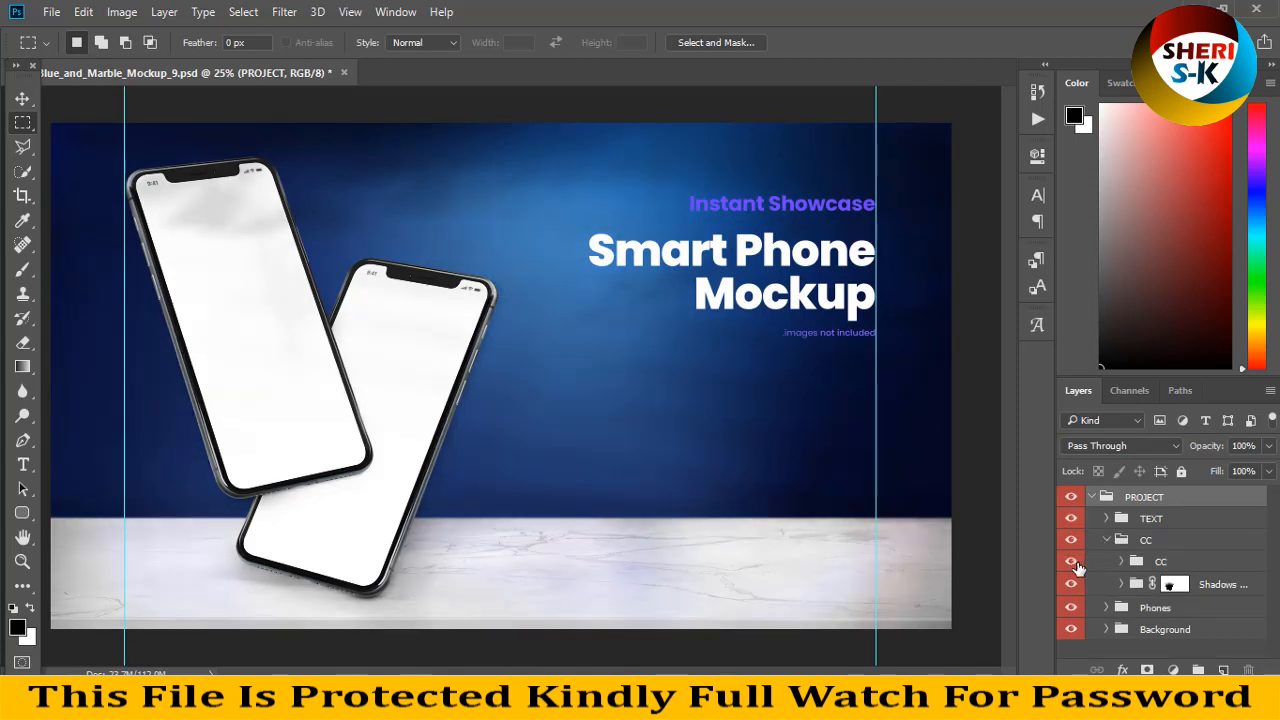
{"action": "left_click", "coordinate": [1071, 561]}
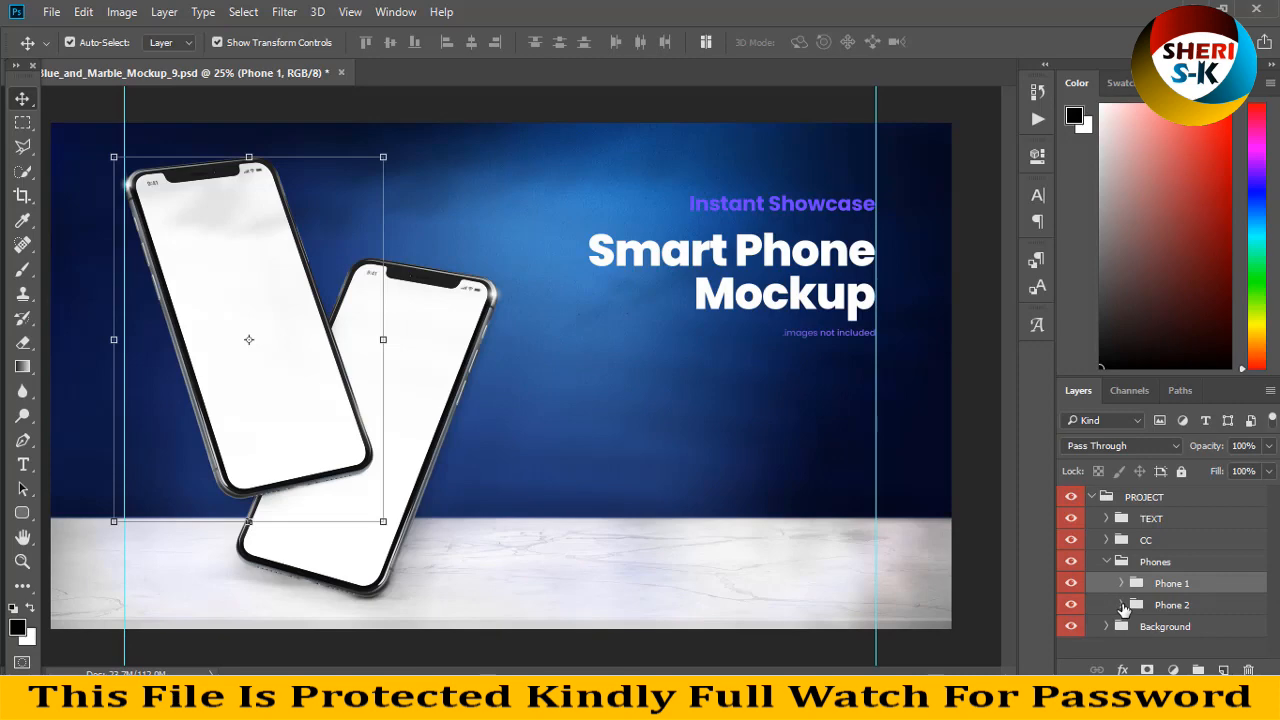
Expand the Background group, then open Phone 1's screen smart object and select Placeholder.
{"action": "left_click", "coordinate": [1165, 626]}
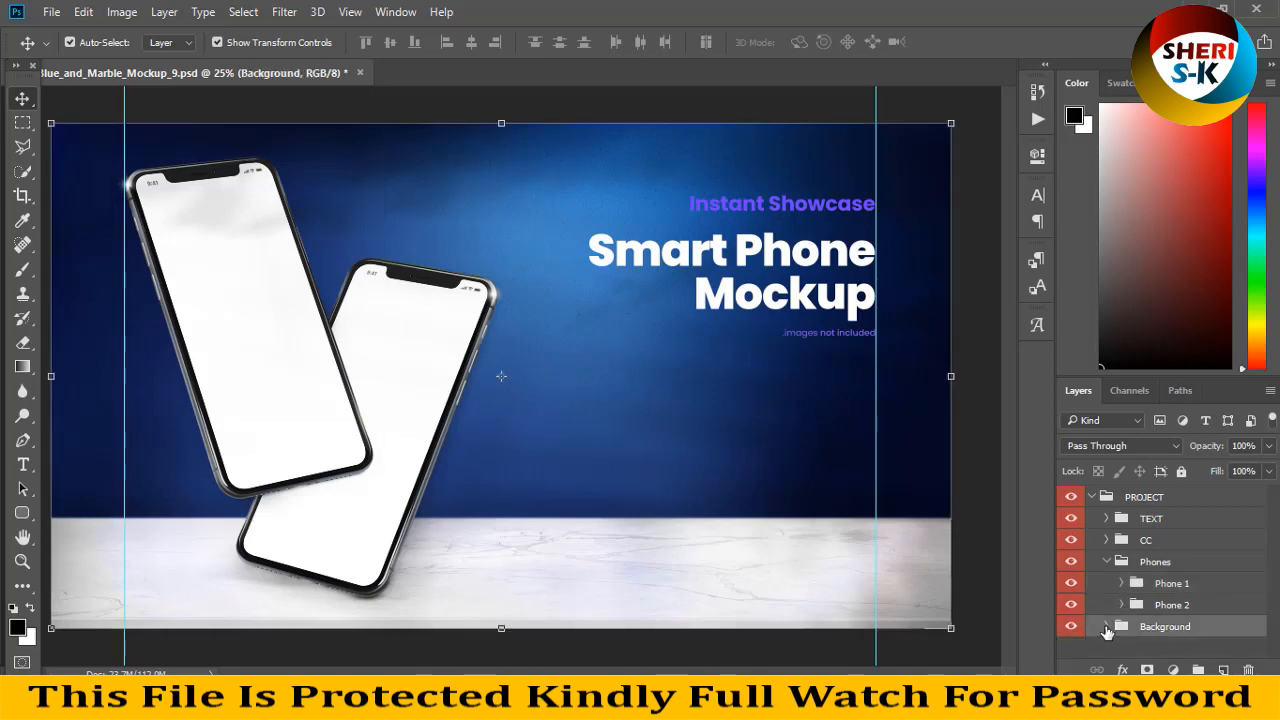
{"action": "left_click", "coordinate": [1106, 626]}
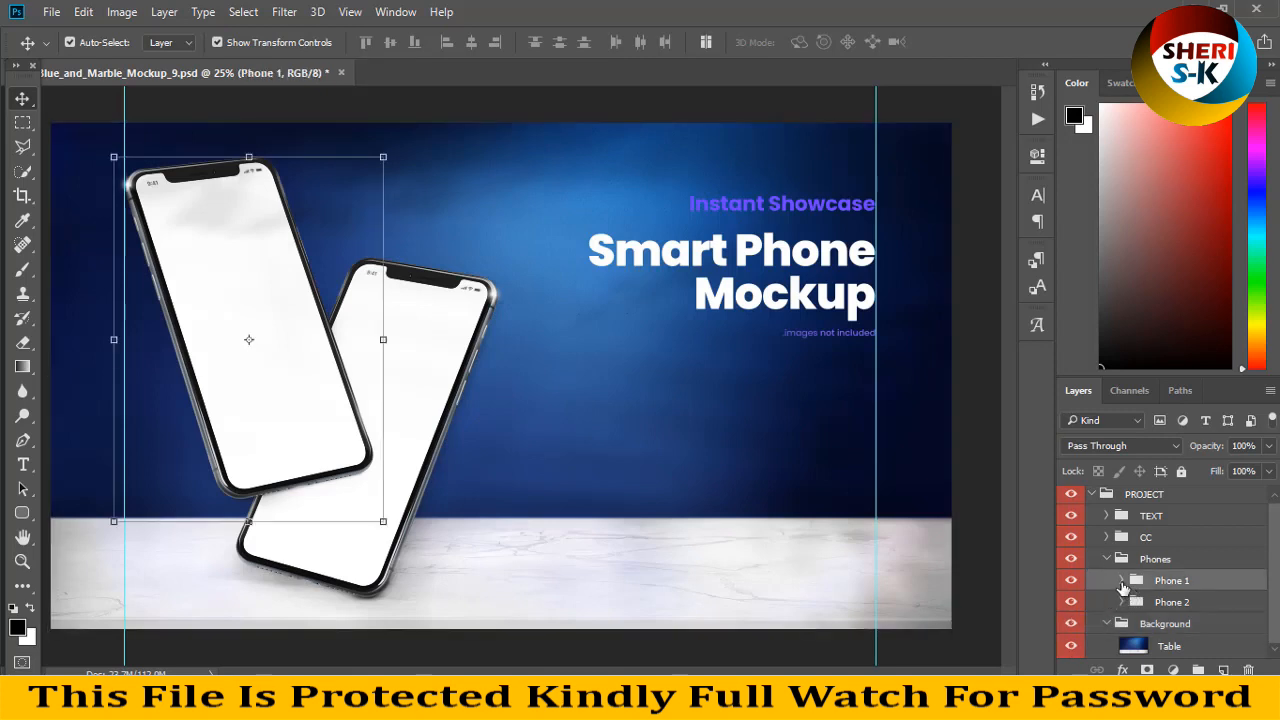
{"action": "left_click", "coordinate": [1122, 580]}
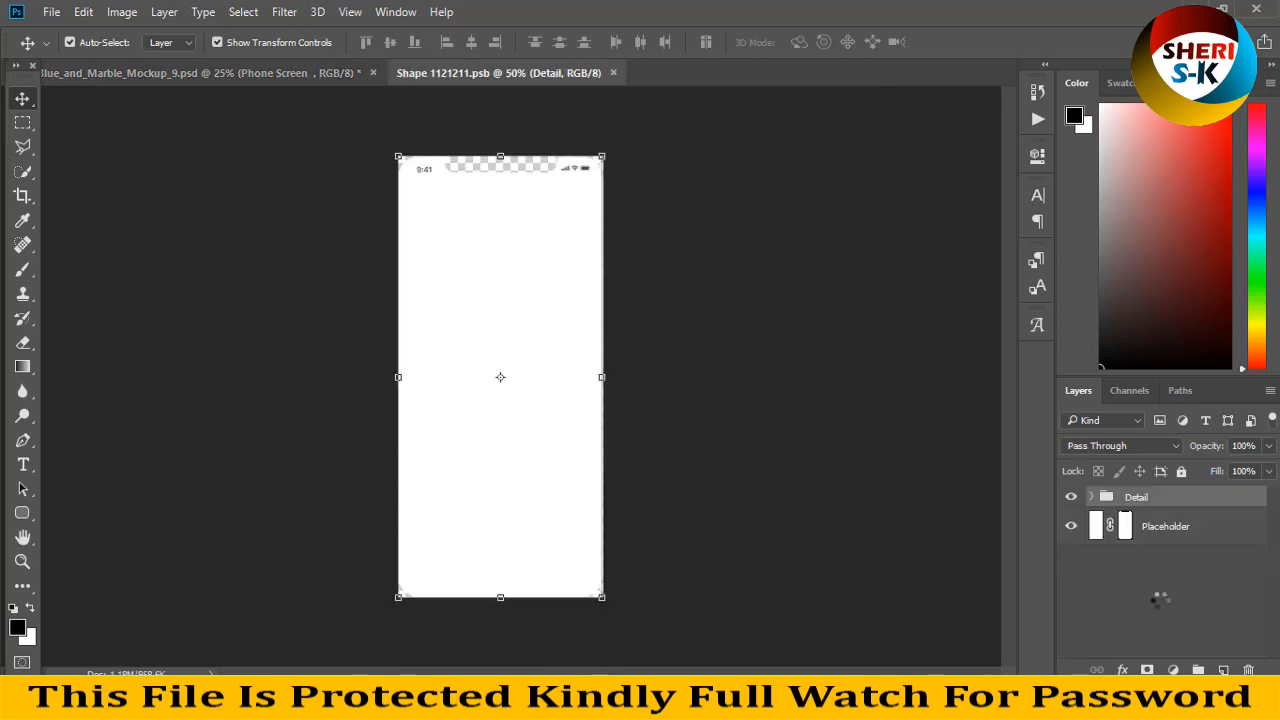
{"action": "left_click", "coordinate": [1165, 526]}
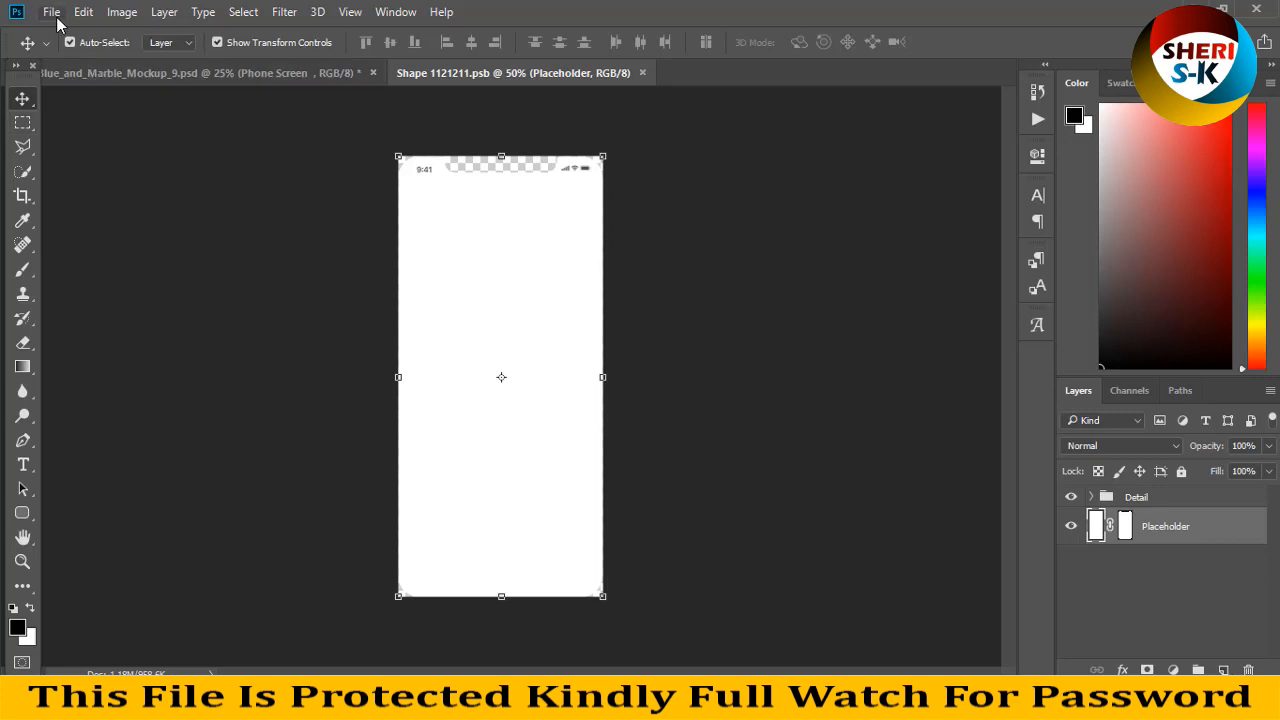
Paste the long-haired woman's stock photo into the screen as Layer 1 and close the source.
{"action": "left_click", "coordinate": [51, 12]}
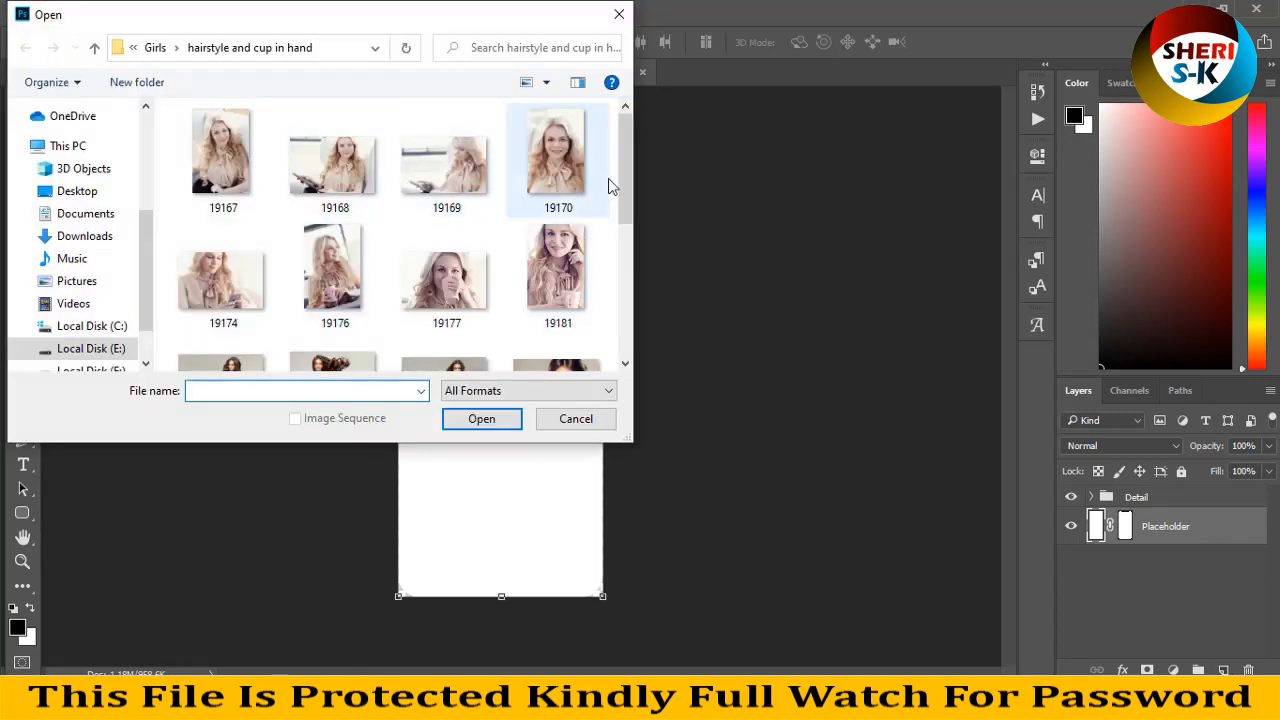
{"action": "left_click", "coordinate": [481, 418]}
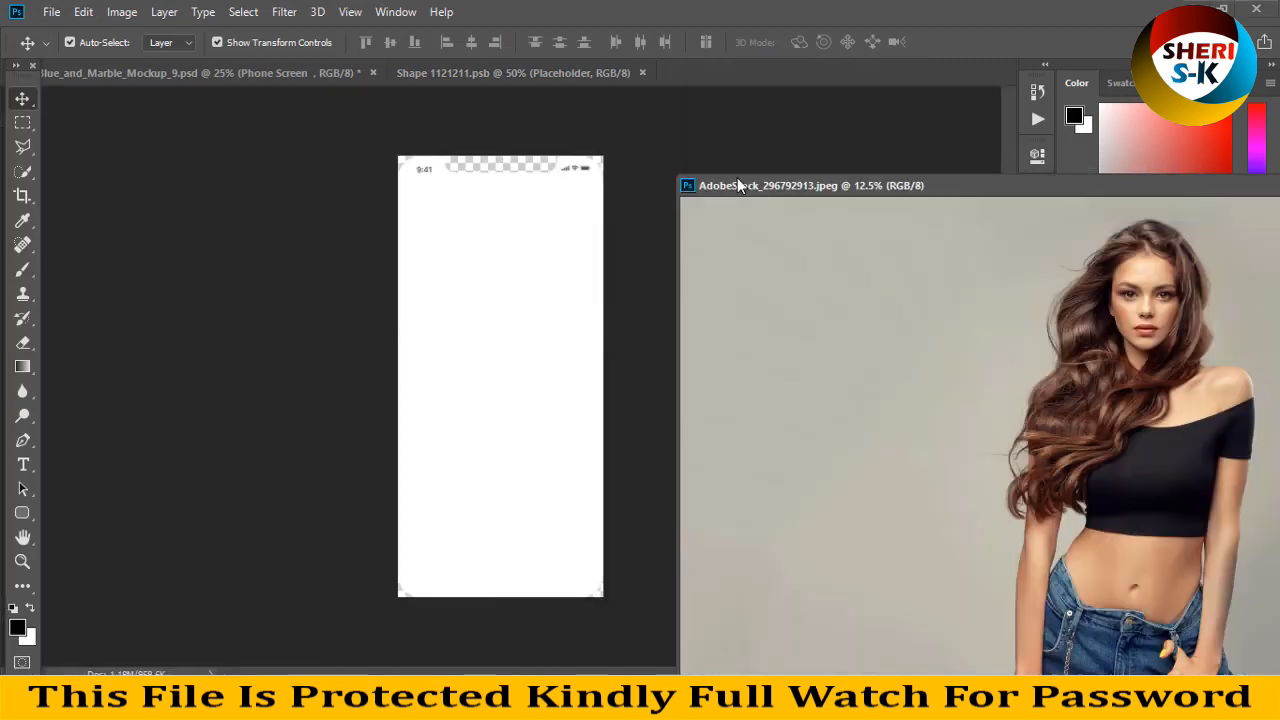
{"action": "left_click", "coordinate": [121, 12]}
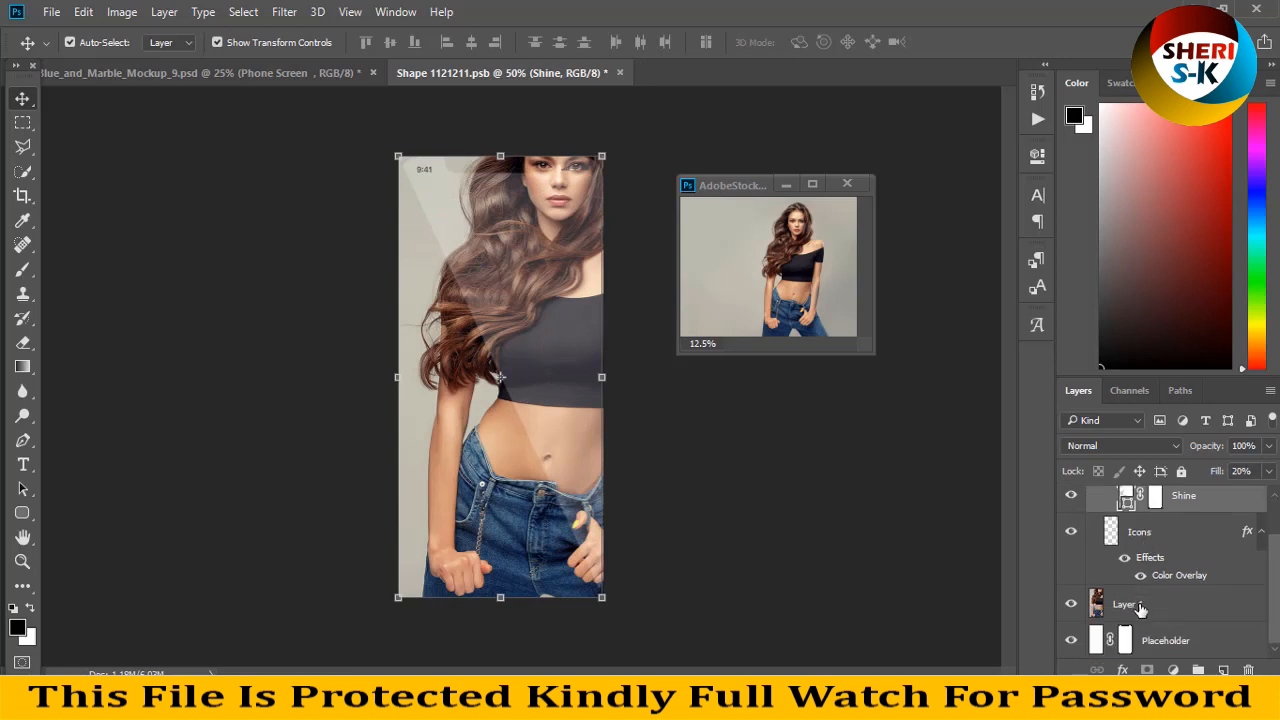
{"action": "left_click", "coordinate": [1128, 603]}
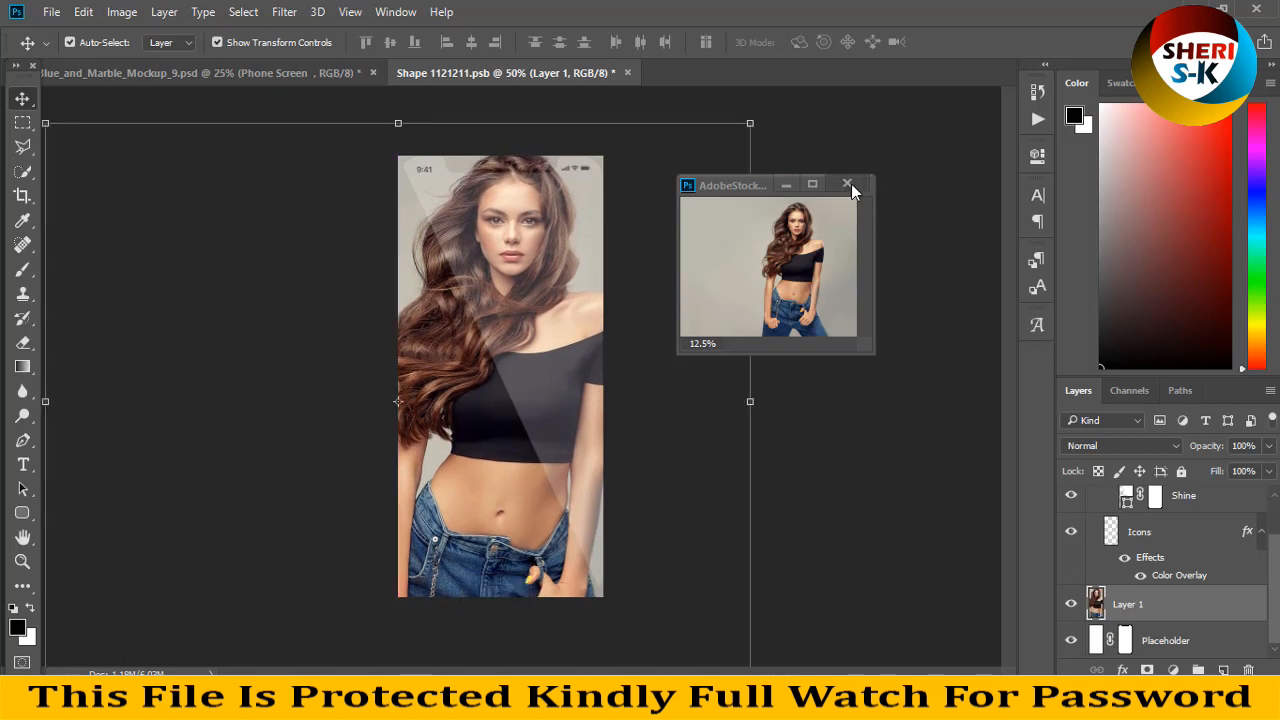
{"action": "left_click", "coordinate": [847, 184]}
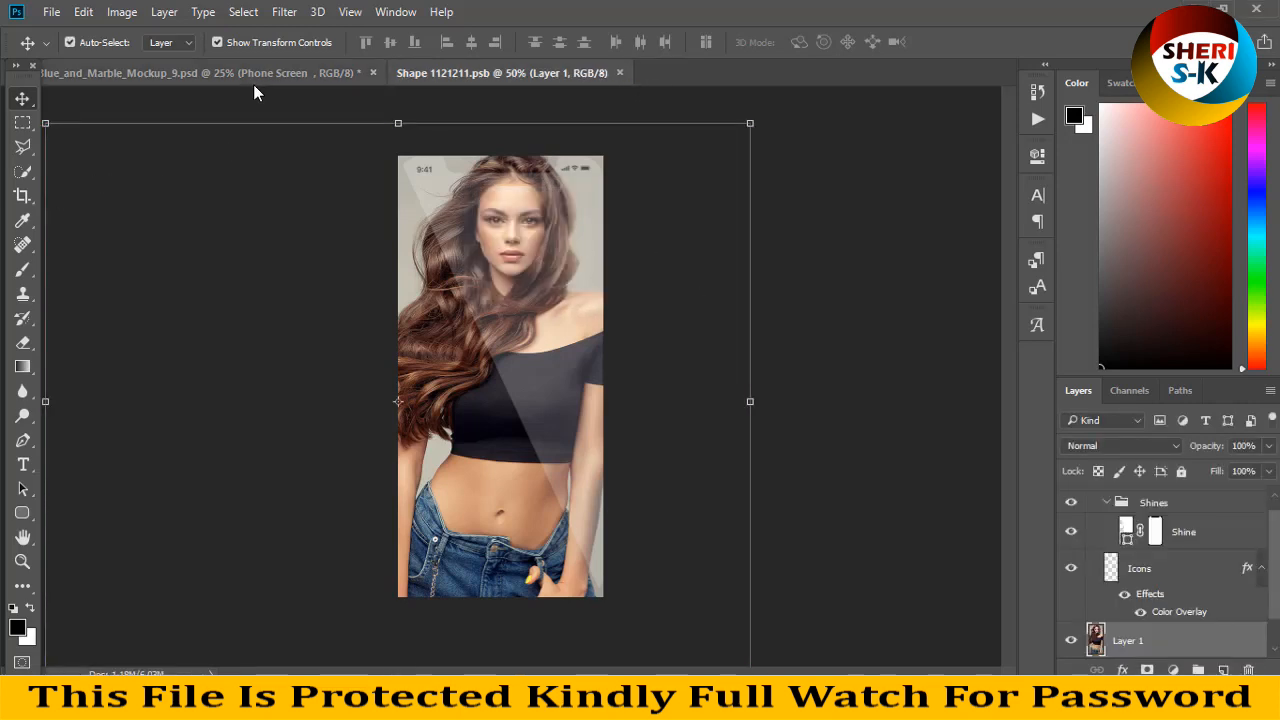
Open the AdobeStock woman photo from the Shape 1121212.psb screen document.
{"action": "left_click", "coordinate": [150, 72]}
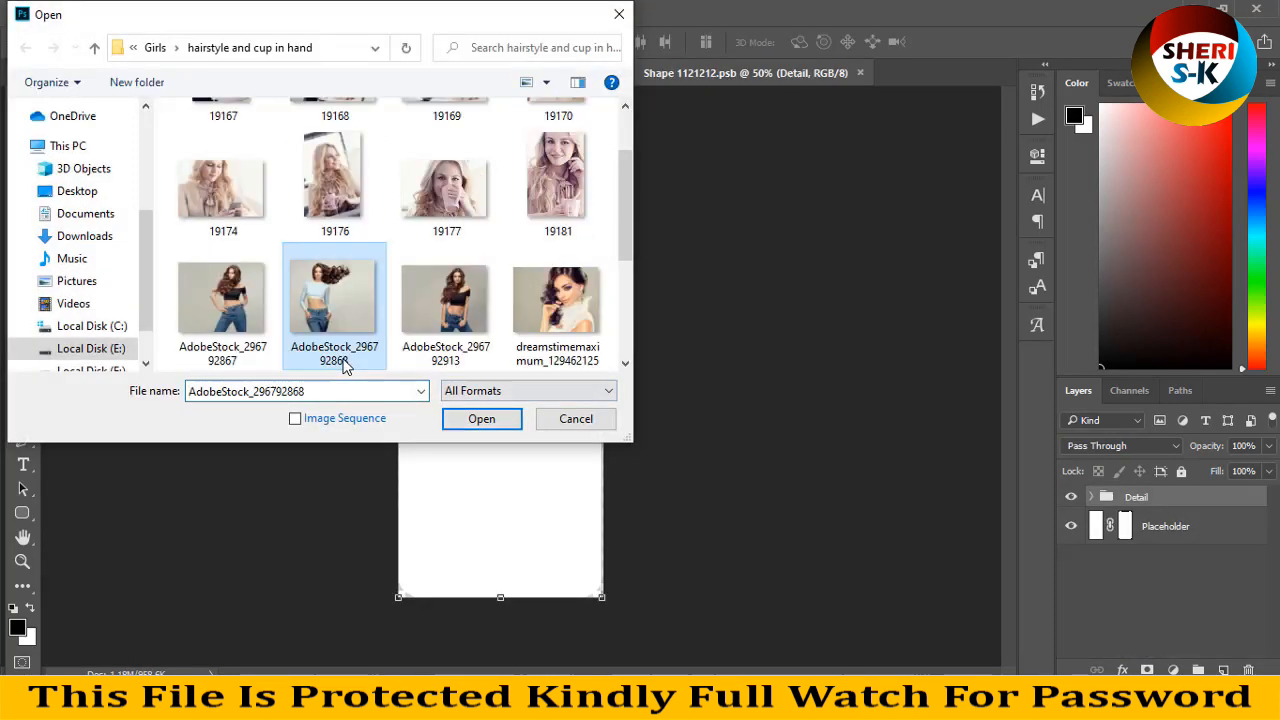
{"action": "left_click", "coordinate": [481, 418]}
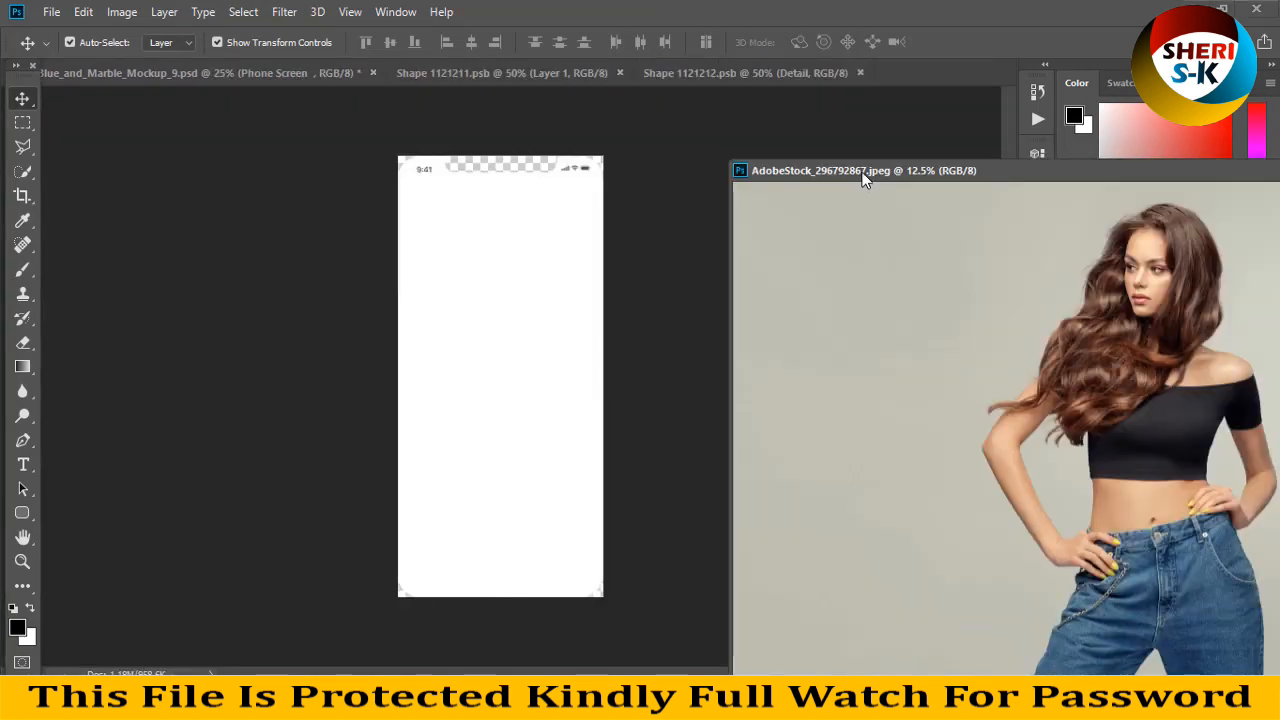
{"action": "left_click", "coordinate": [121, 12]}
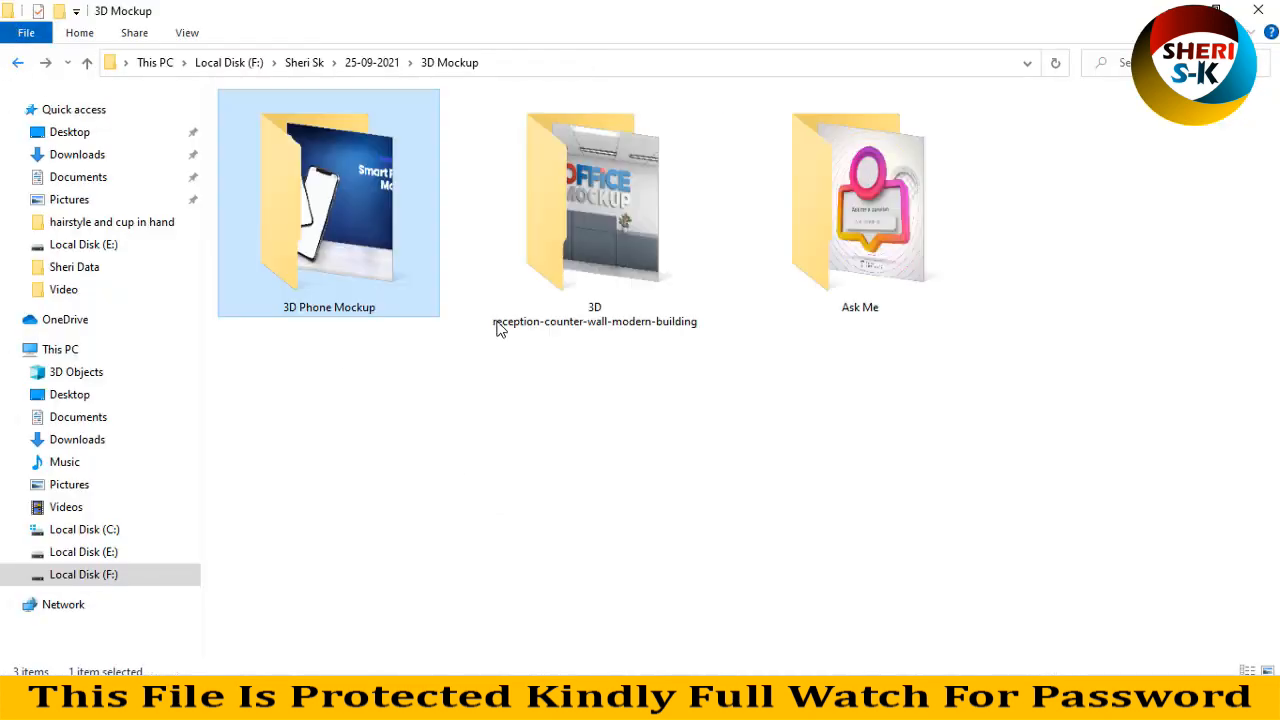
Open the 3D reception-counter-wall-modern-building folder.
{"action": "double_click", "coordinate": [594, 200]}
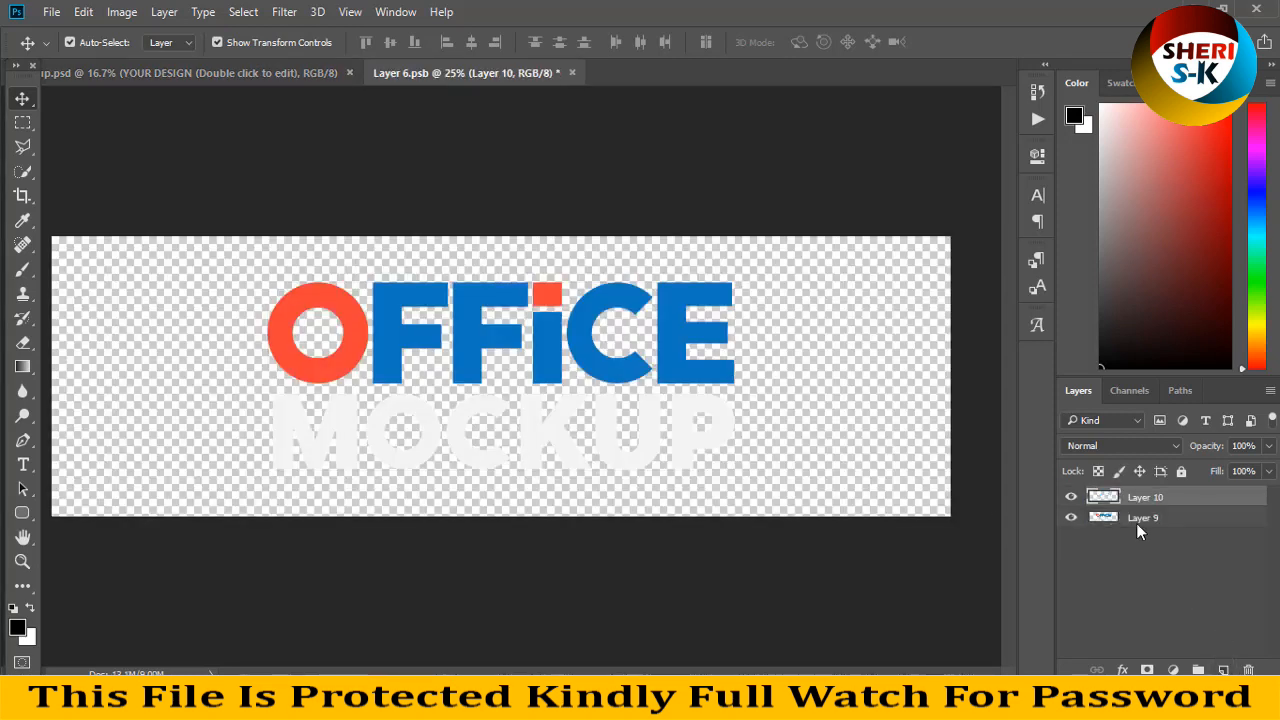
Delete the OFFICE MOCKUP Layer 9 and add black 'SHERI SK' text.
{"action": "left_click", "coordinate": [1071, 517]}
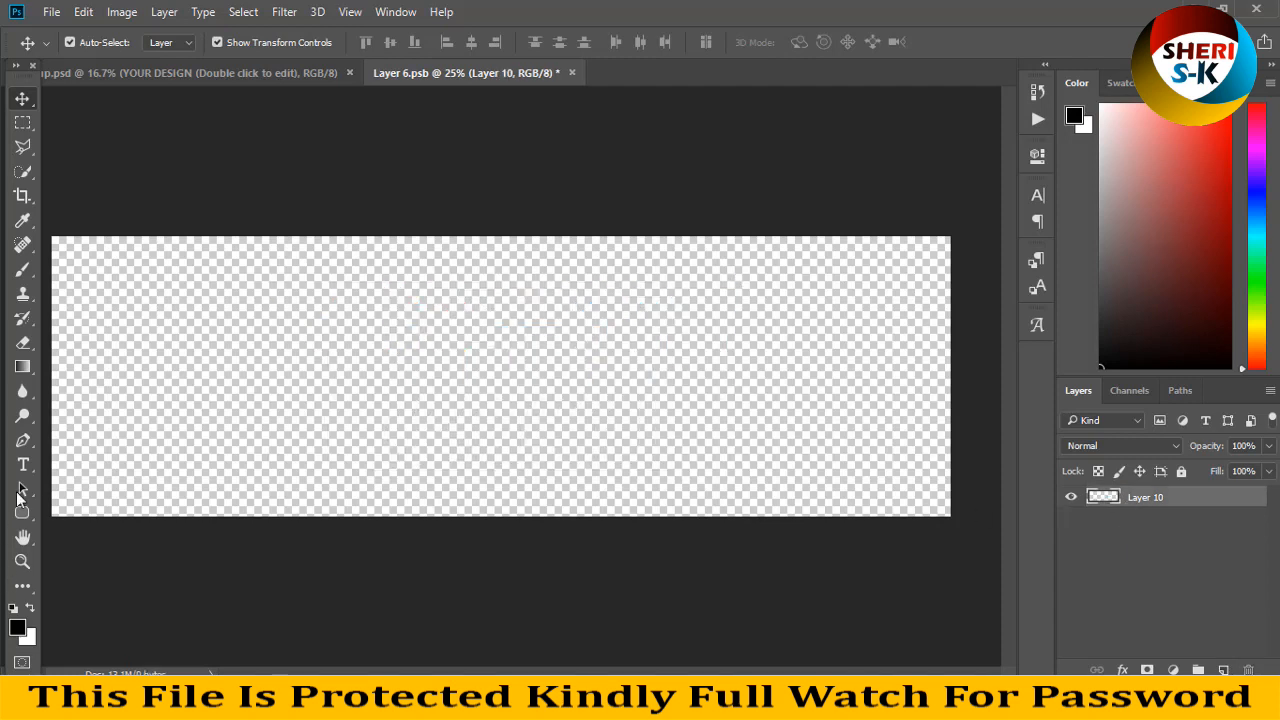
{"action": "left_click", "coordinate": [22, 464]}
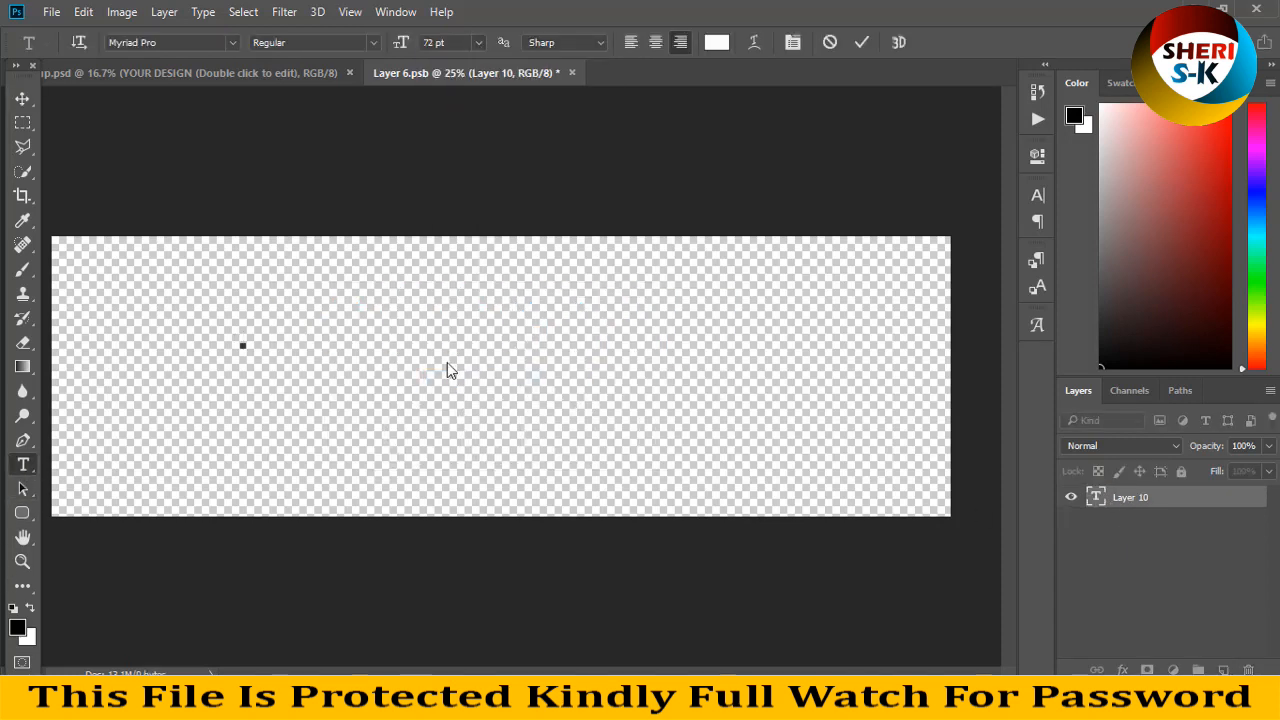
{"action": "mouse_move", "coordinate": [433, 353]}
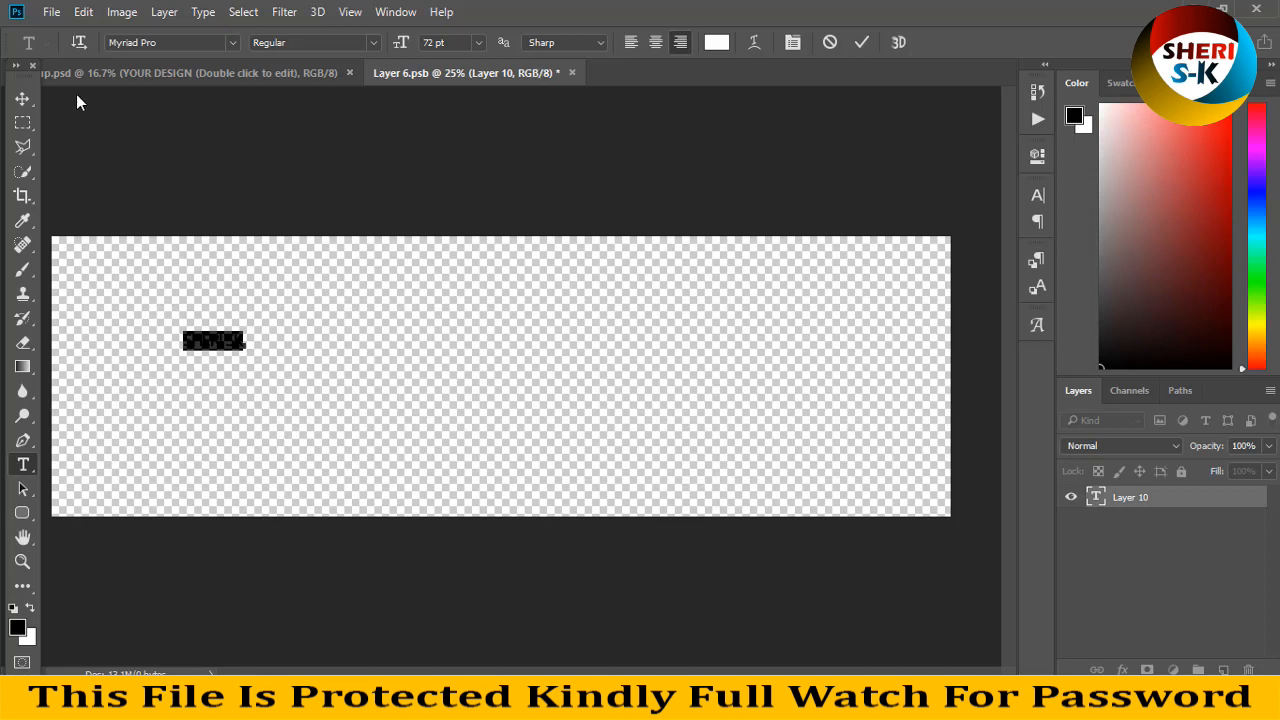
{"action": "left_click", "coordinate": [716, 42]}
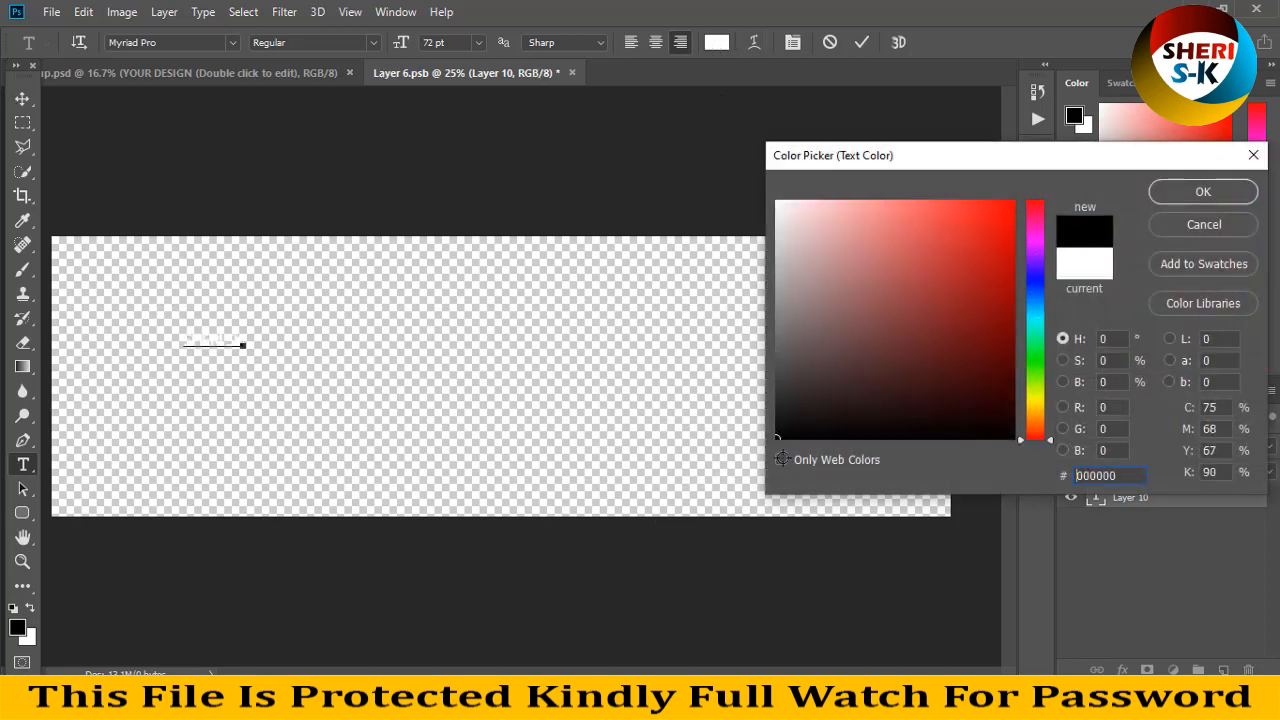
{"action": "left_click", "coordinate": [1203, 191]}
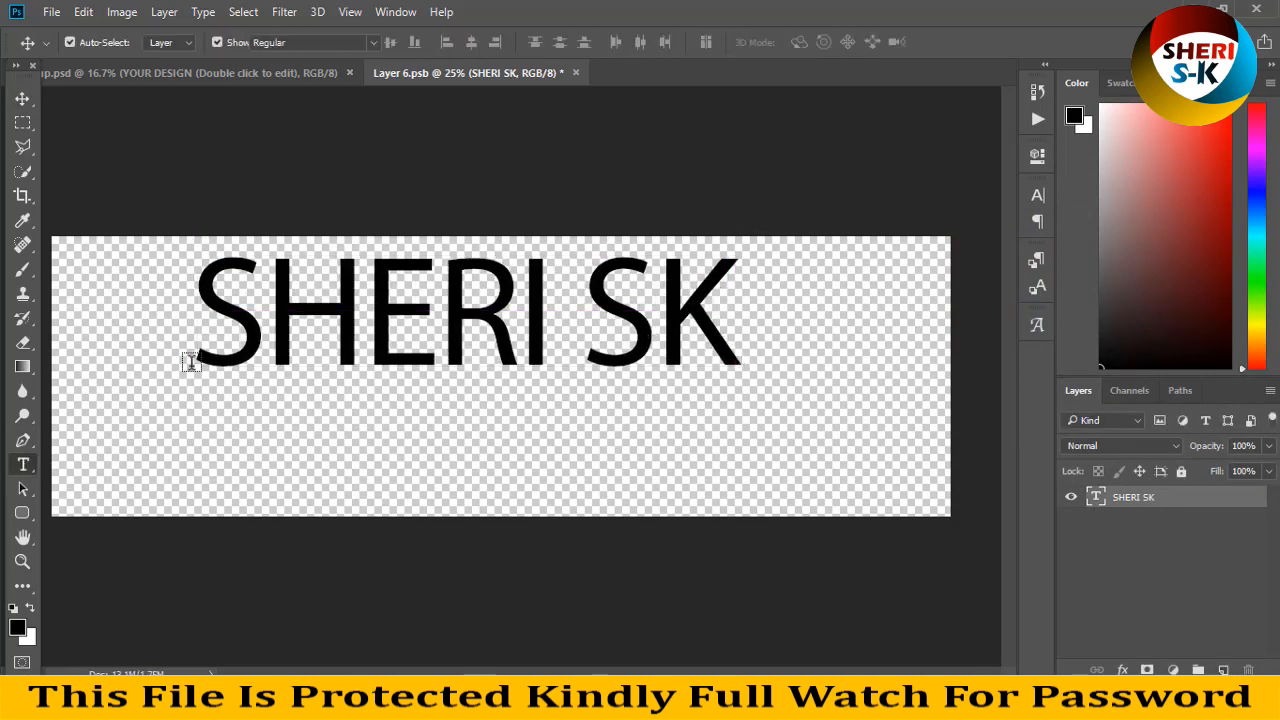
Apply the Mertalion font to the name and colour the SK letters yellow.
{"action": "left_click", "coordinate": [22, 464]}
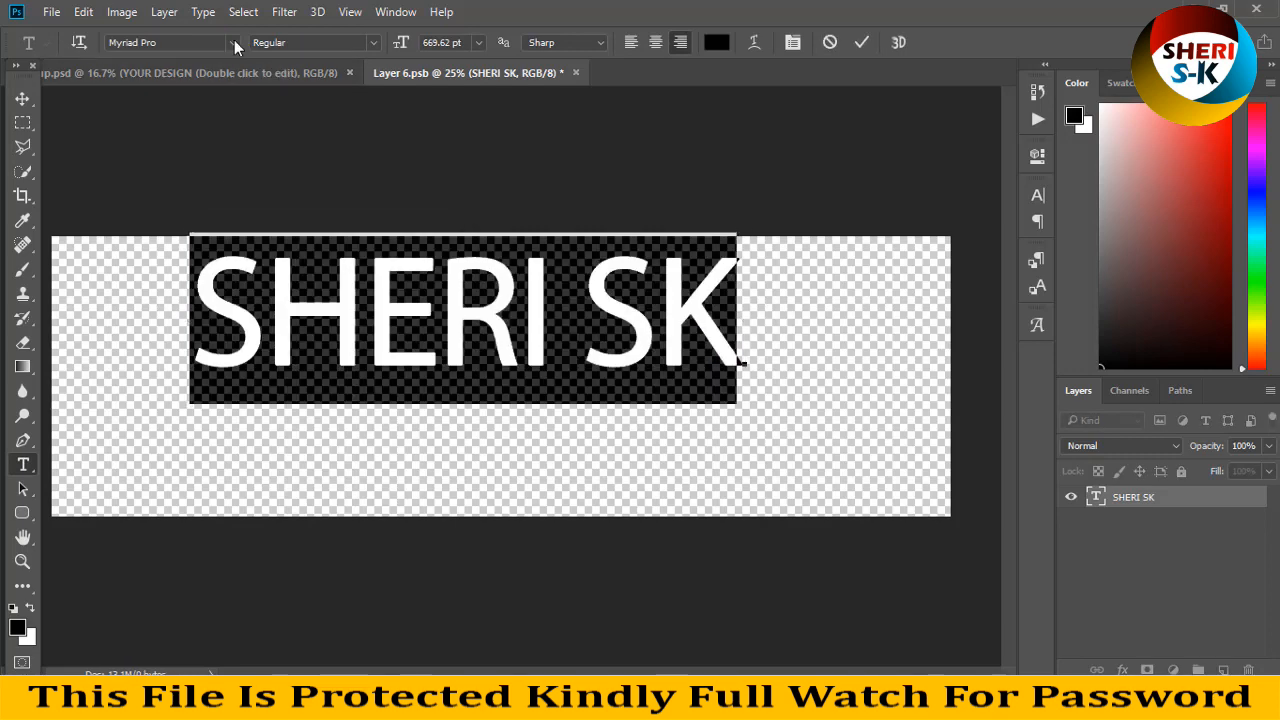
{"action": "left_click", "coordinate": [234, 43]}
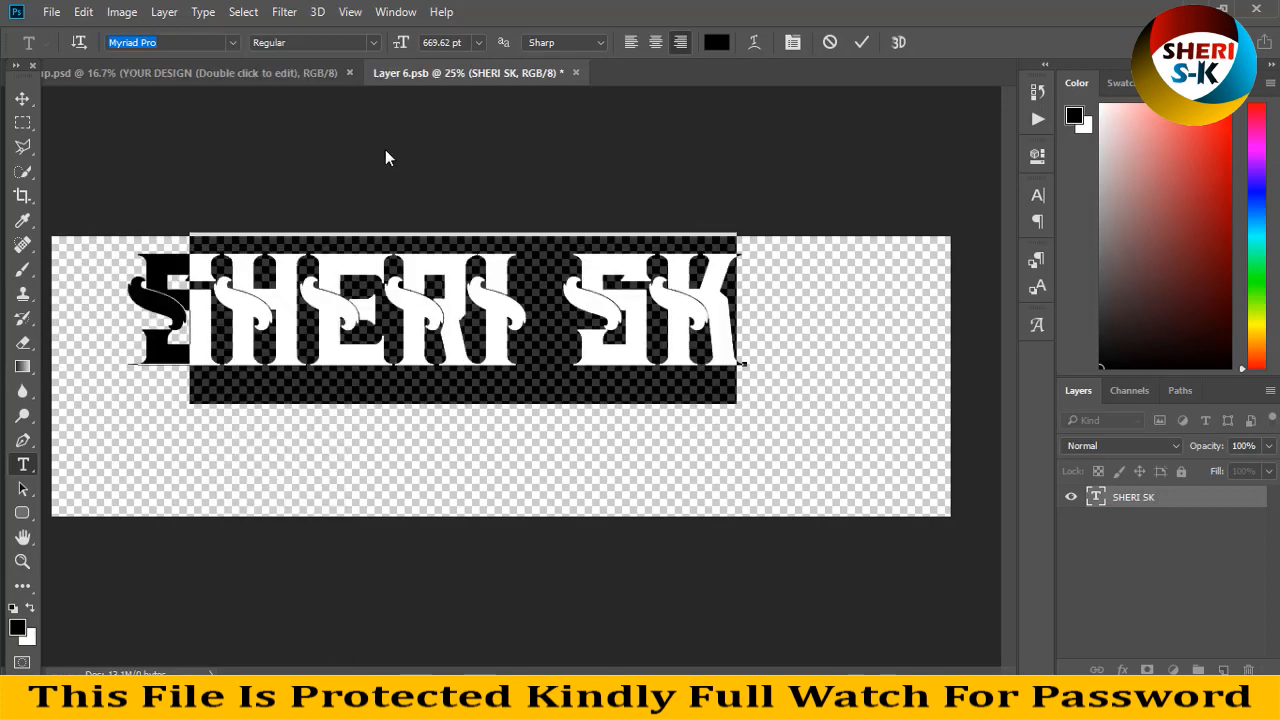
{"action": "left_click", "coordinate": [165, 42]}
{"action": "type", "text": "Mertalion"}
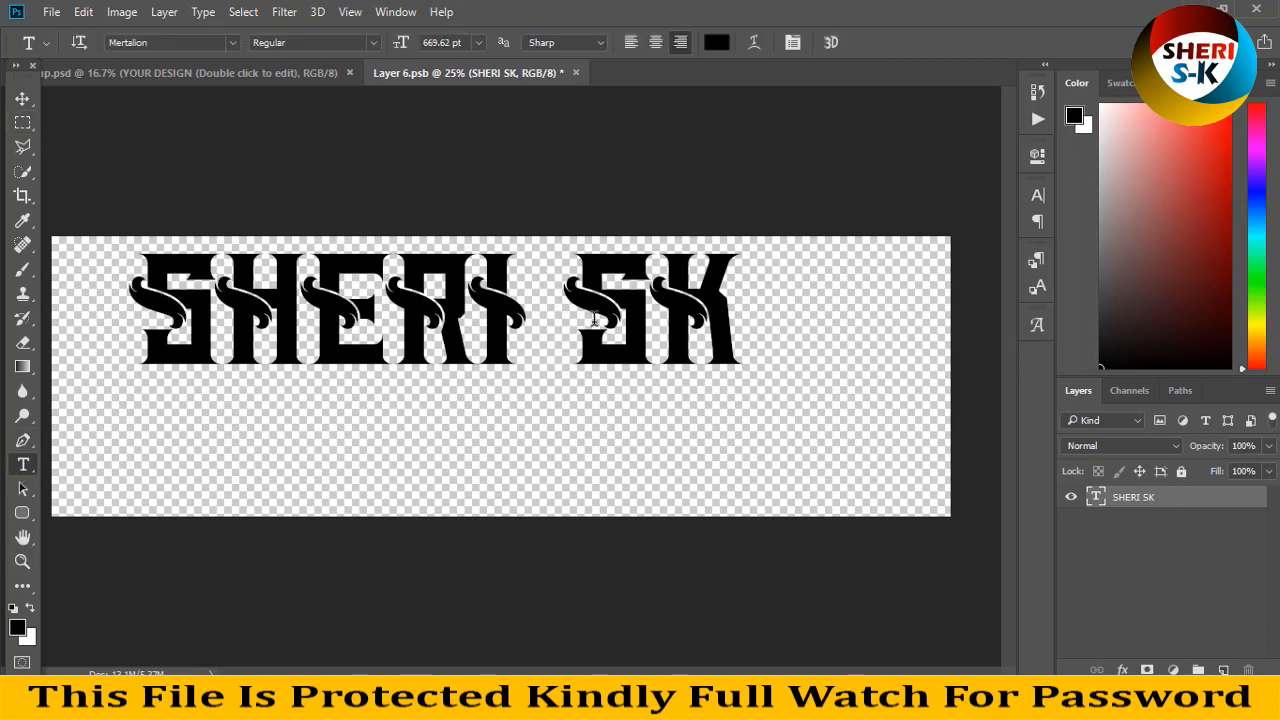
{"action": "left_click", "coordinate": [716, 42]}
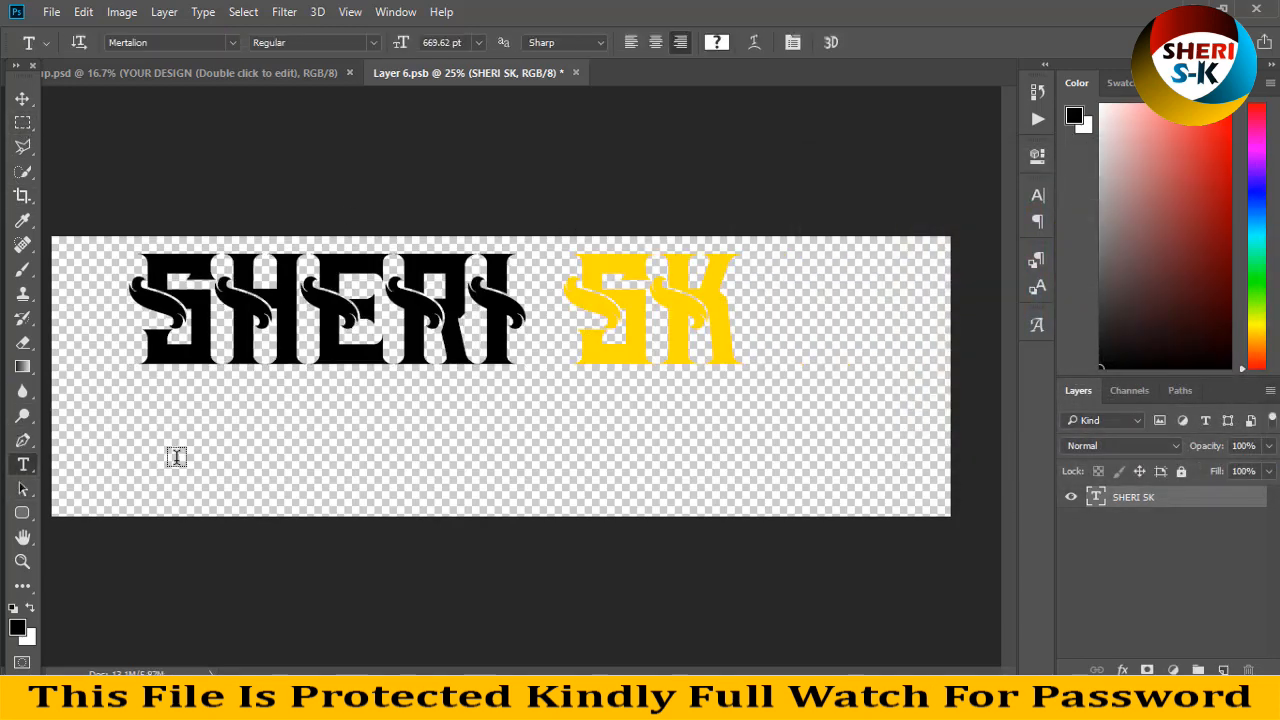
{"action": "left_click", "coordinate": [150, 448]}
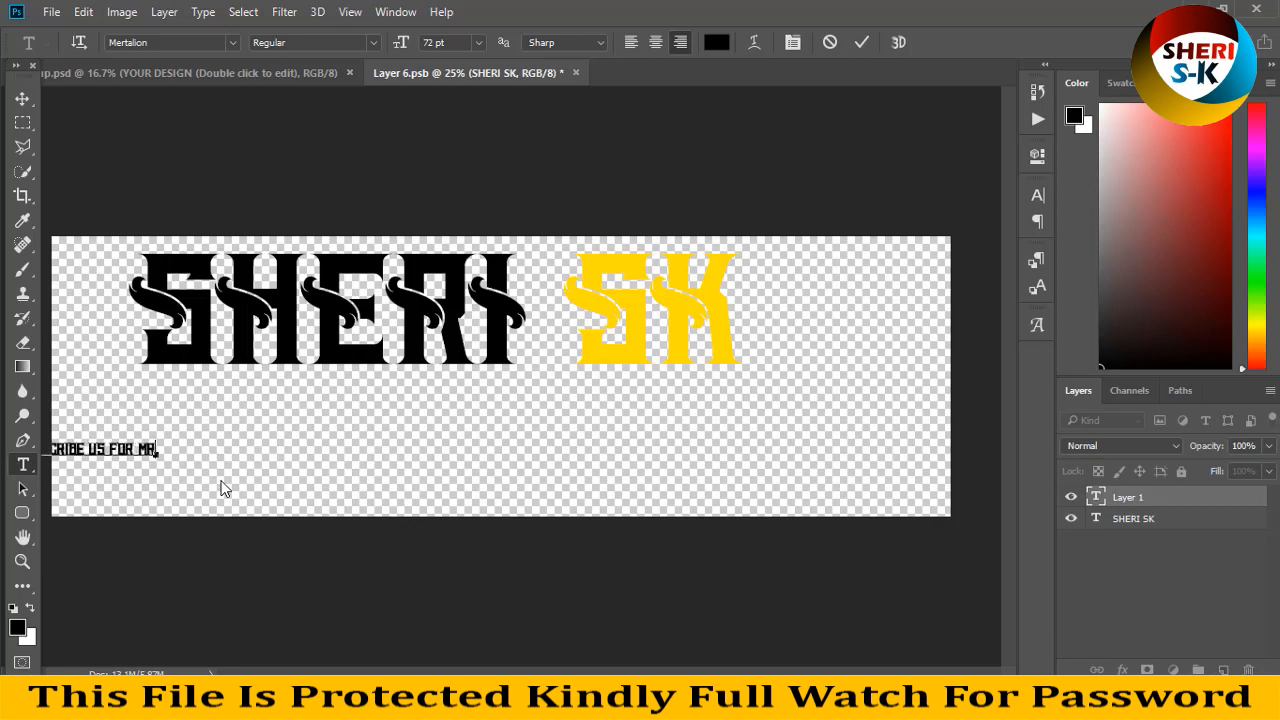
Add 'SUBSCRIBE US FOR MORE FREE DATA' under the logo and view the office wall mockup.
{"action": "type", "text": "FOR MORE FREE"}
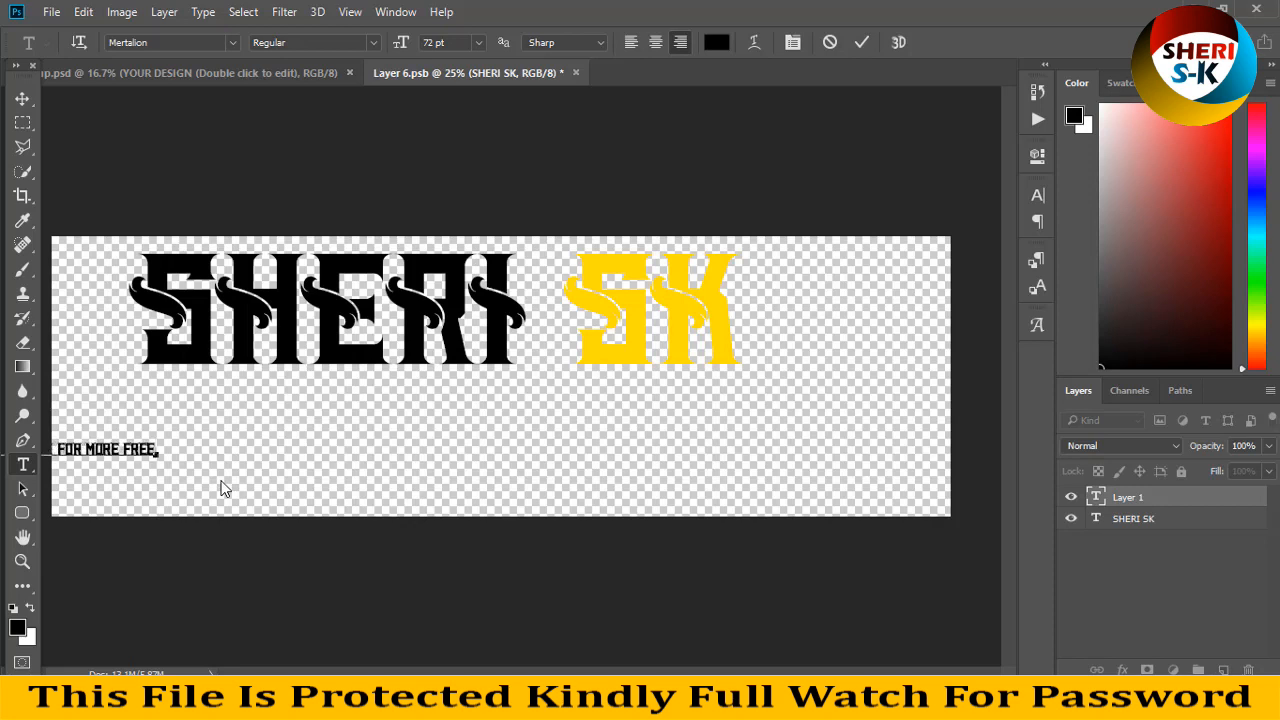
{"action": "type", "text": "DATYA"}
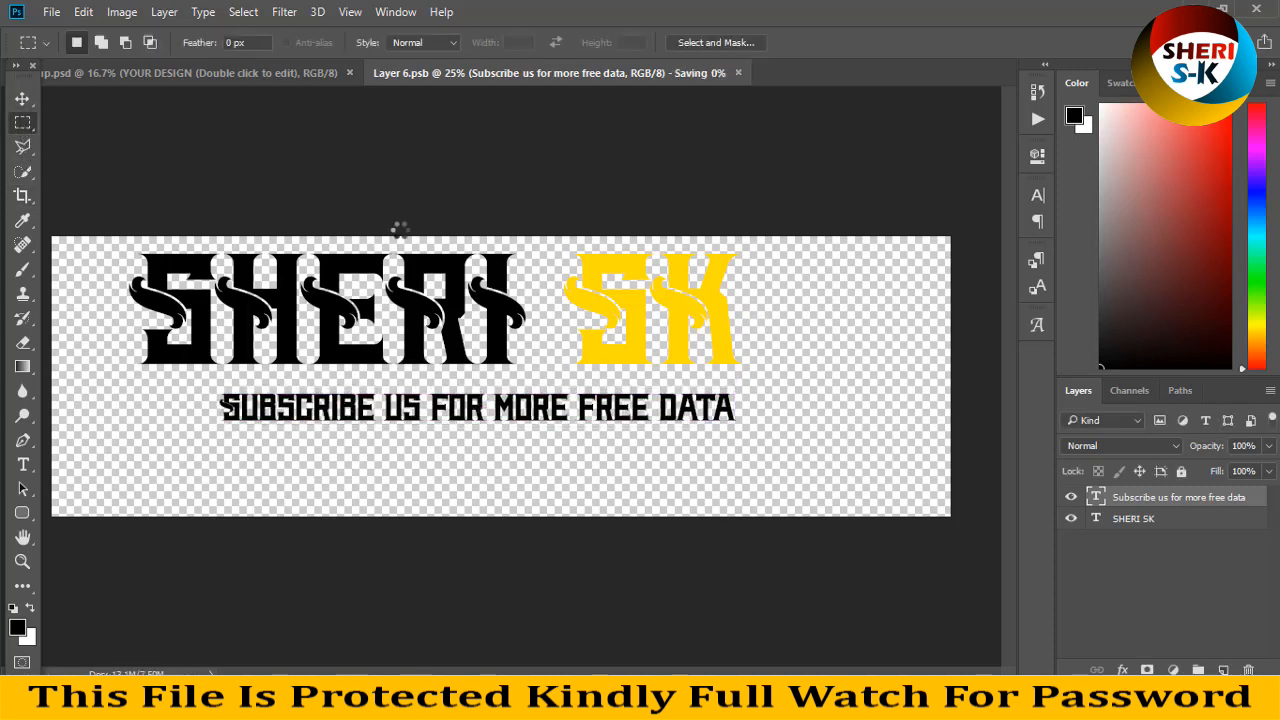
{"action": "left_click", "coordinate": [180, 72]}
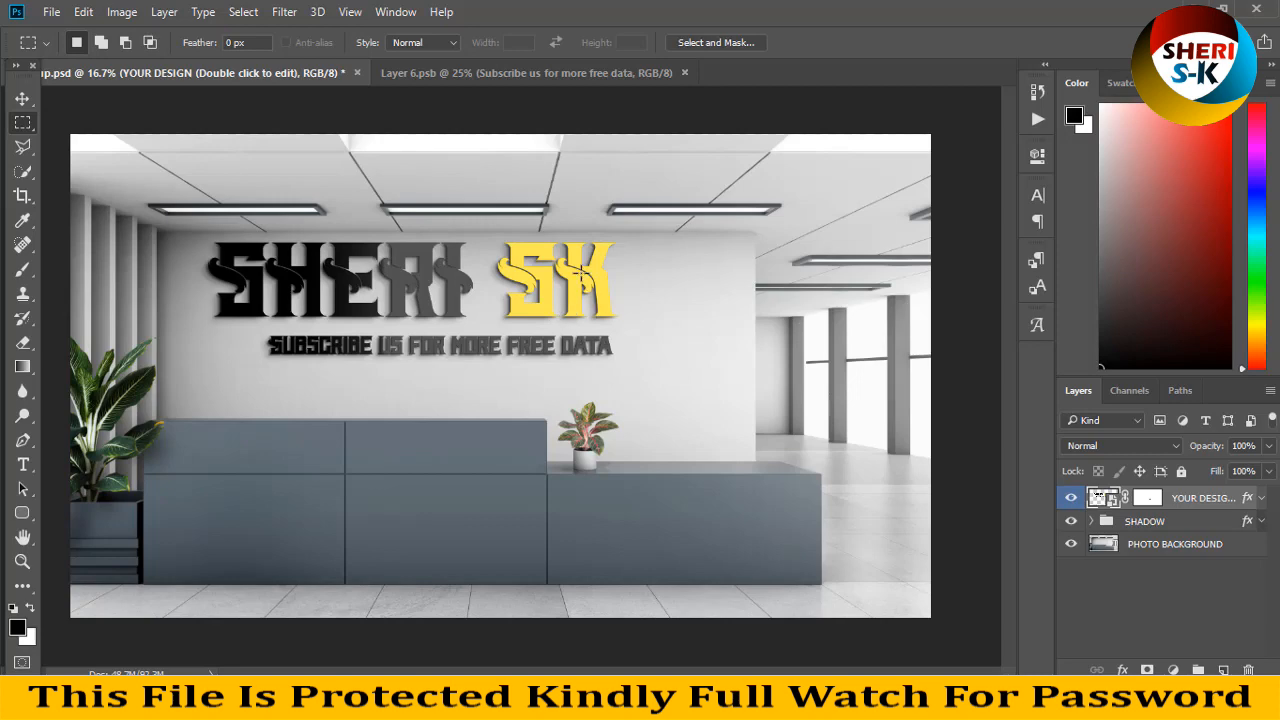
{"action": "left_click", "coordinate": [684, 72]}
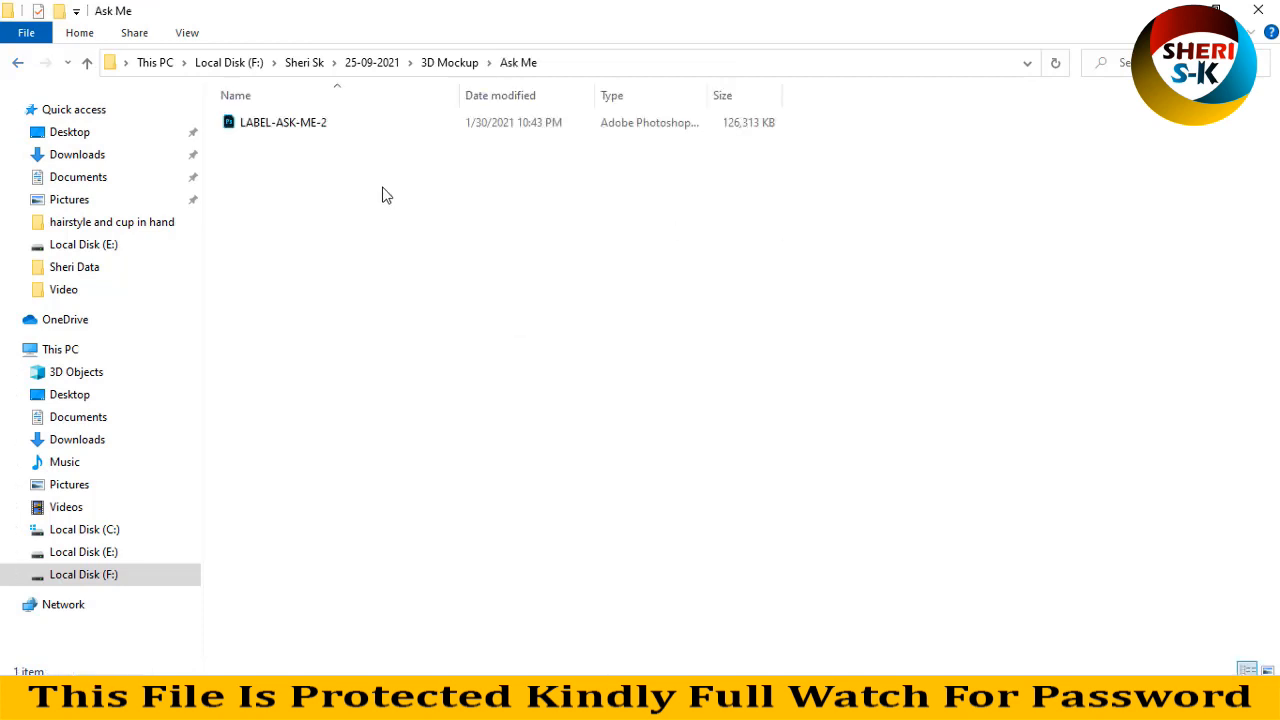
Open LABEL-ASK-ME-2 from the Ask Me folder in Photoshop.
{"action": "double_click", "coordinate": [283, 121]}
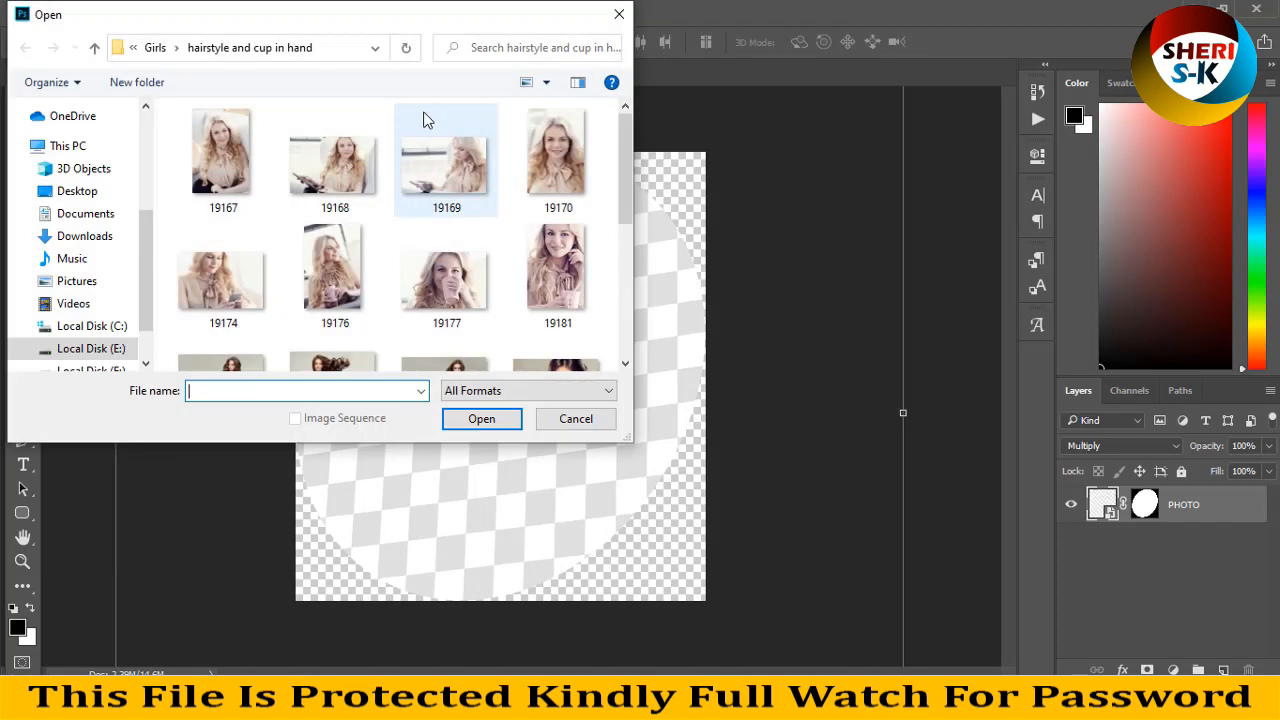
Paste the woman's photo into PHOTO1.psb, scale it to fill the oval, and close the source.
{"action": "scroll", "scroll_direction": "down", "scroll_amount": 3}
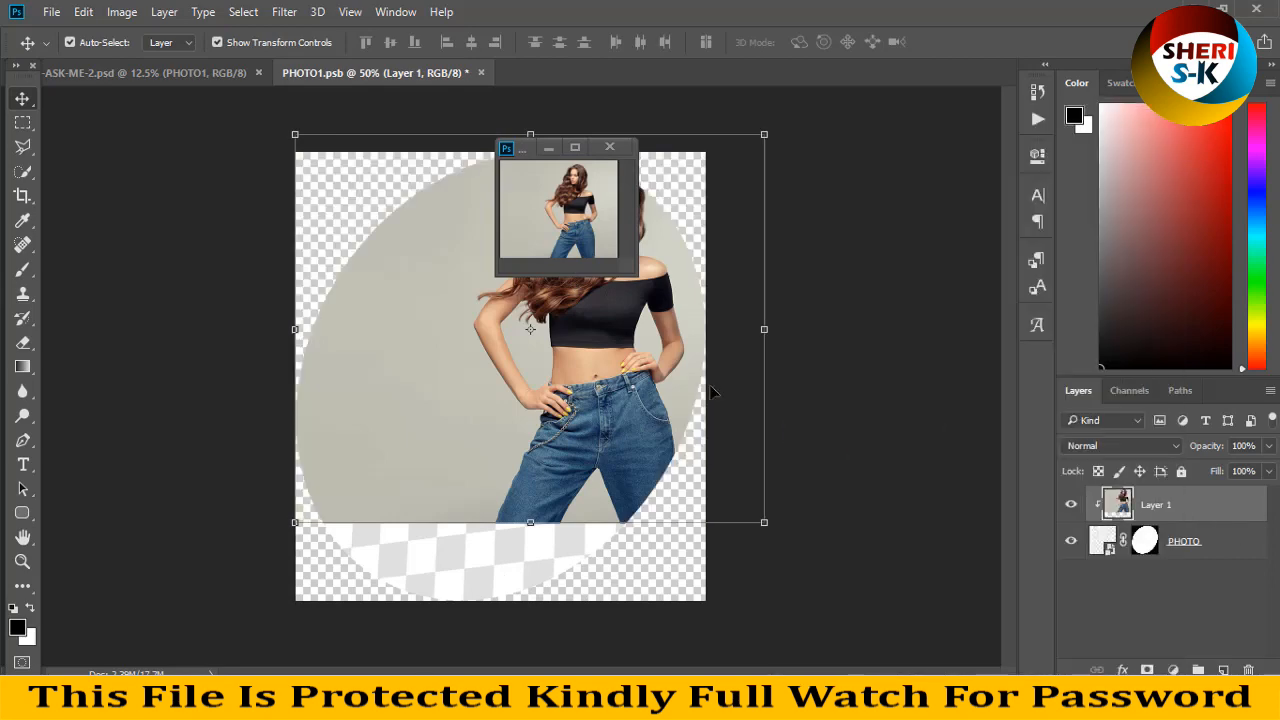
{"action": "left_click", "coordinate": [609, 147]}
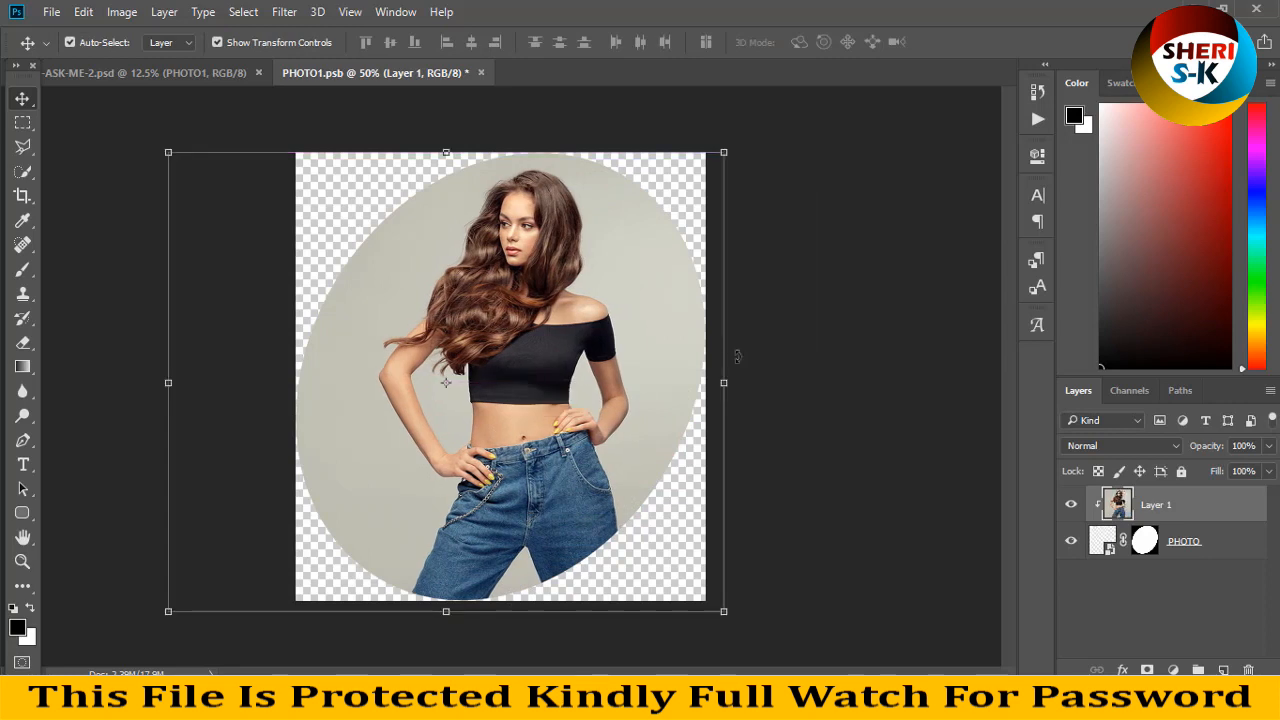
{"action": "left_click", "coordinate": [150, 72]}
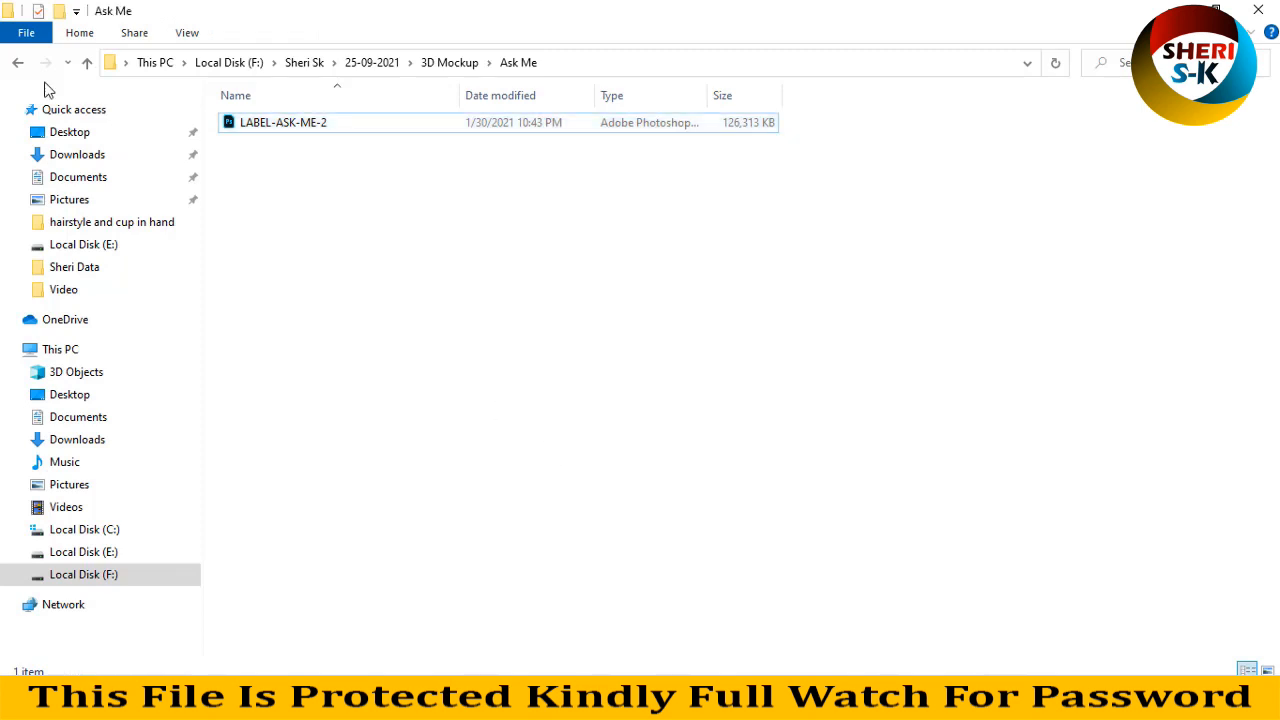
{"action": "left_click", "coordinate": [17, 62]}
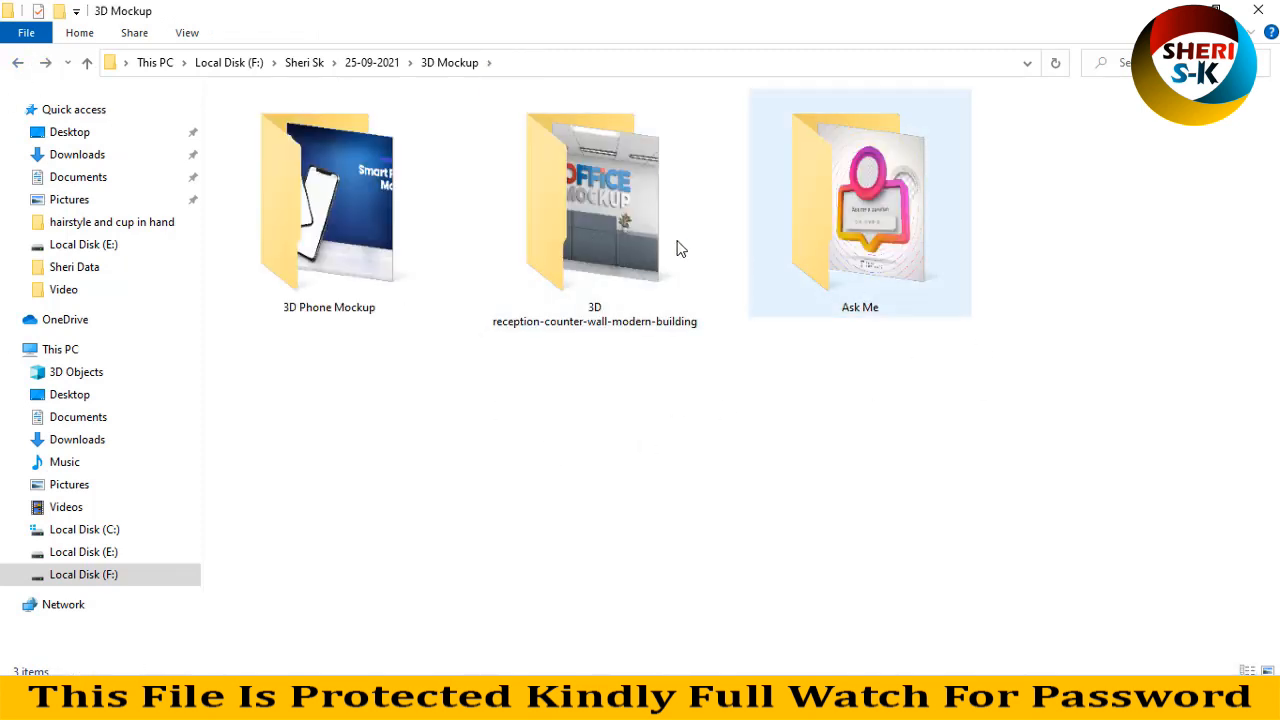